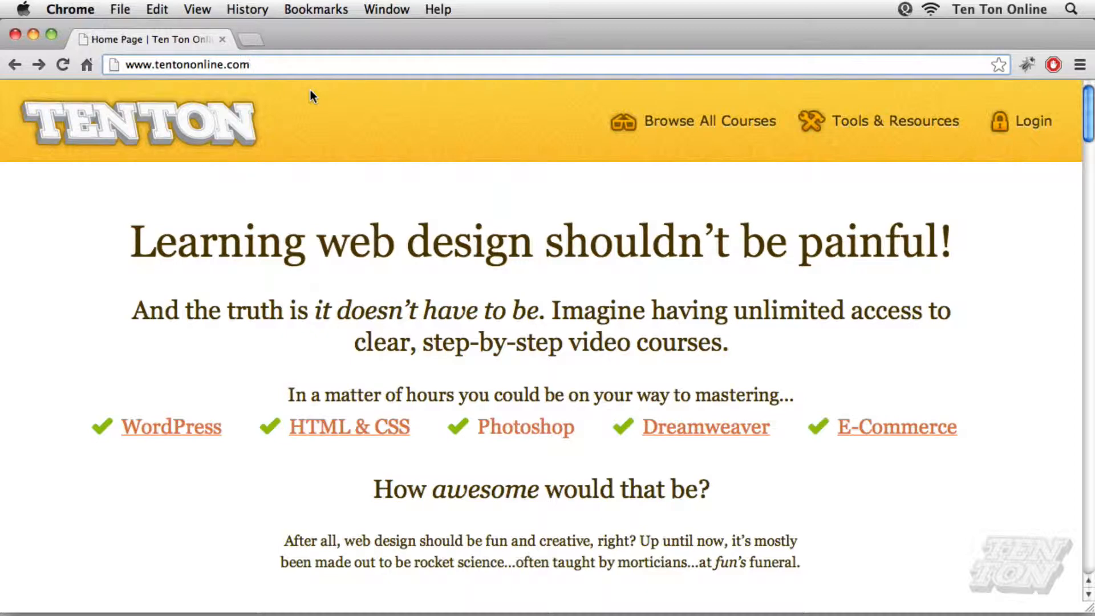
Step: Navigate Chrome from Ten Ton Online to webhostinghub.com
click(204, 65)
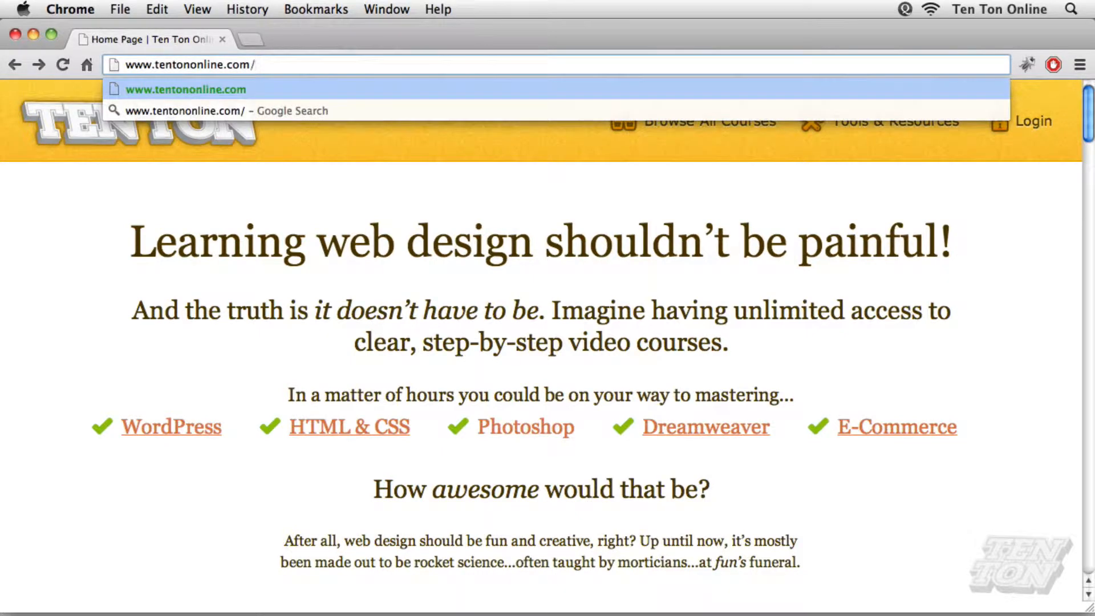
text(webhostingh)
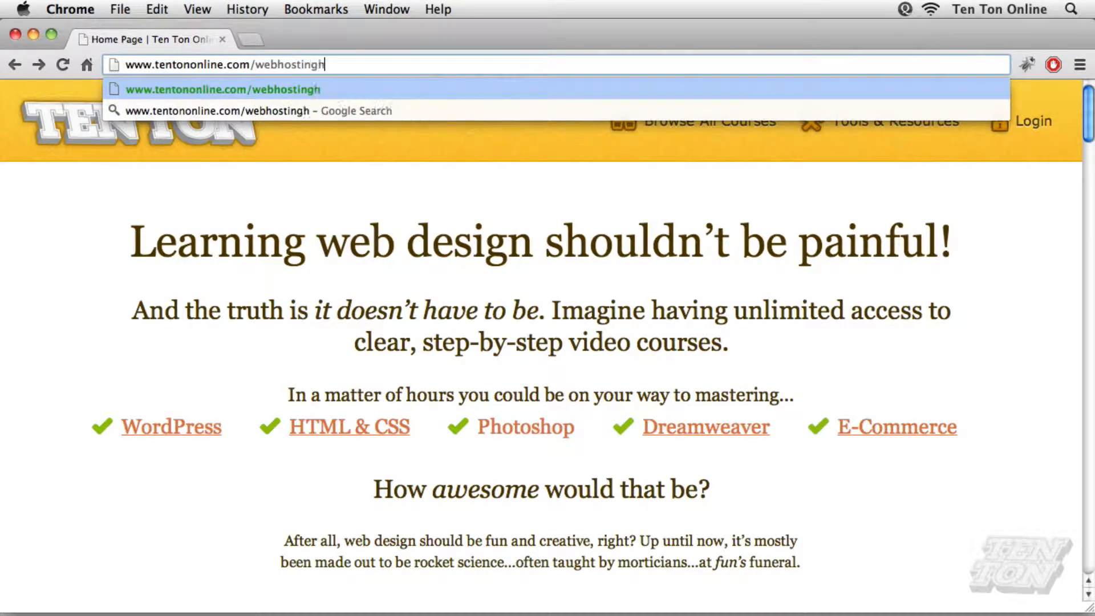
key(Enter)
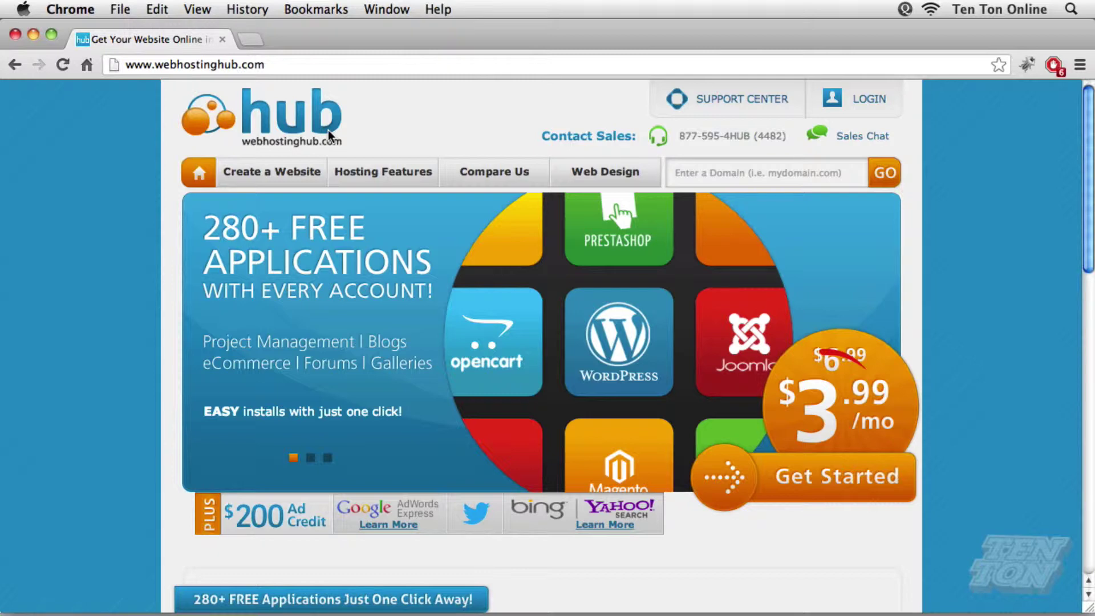
mouse_move(353, 181)
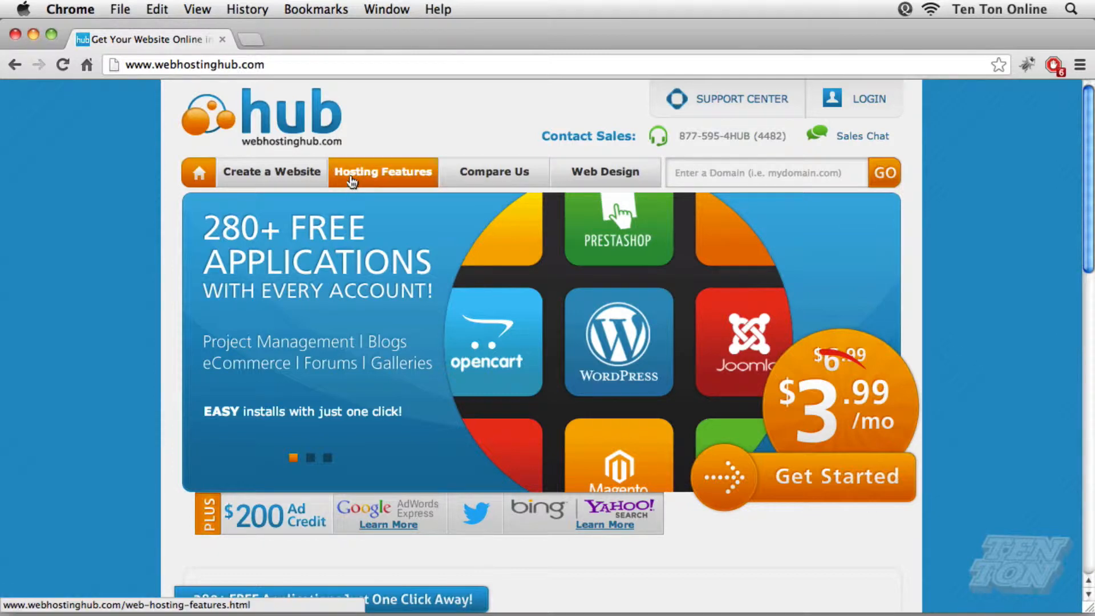
Step: Visit the Hosting Features page, then go to the Create a Website builder page
click(383, 171)
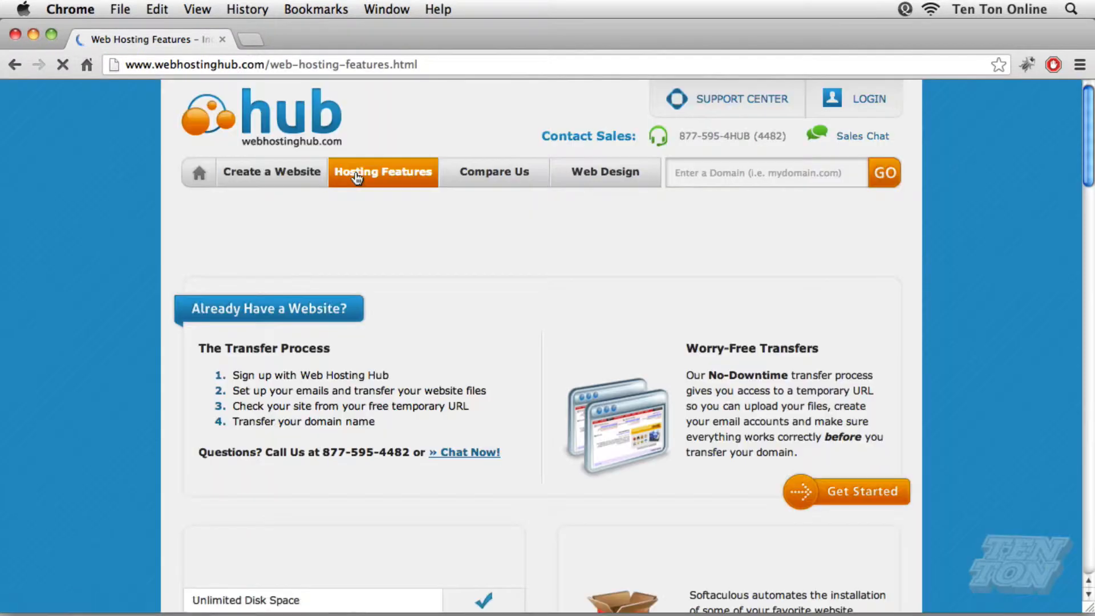
click(383, 172)
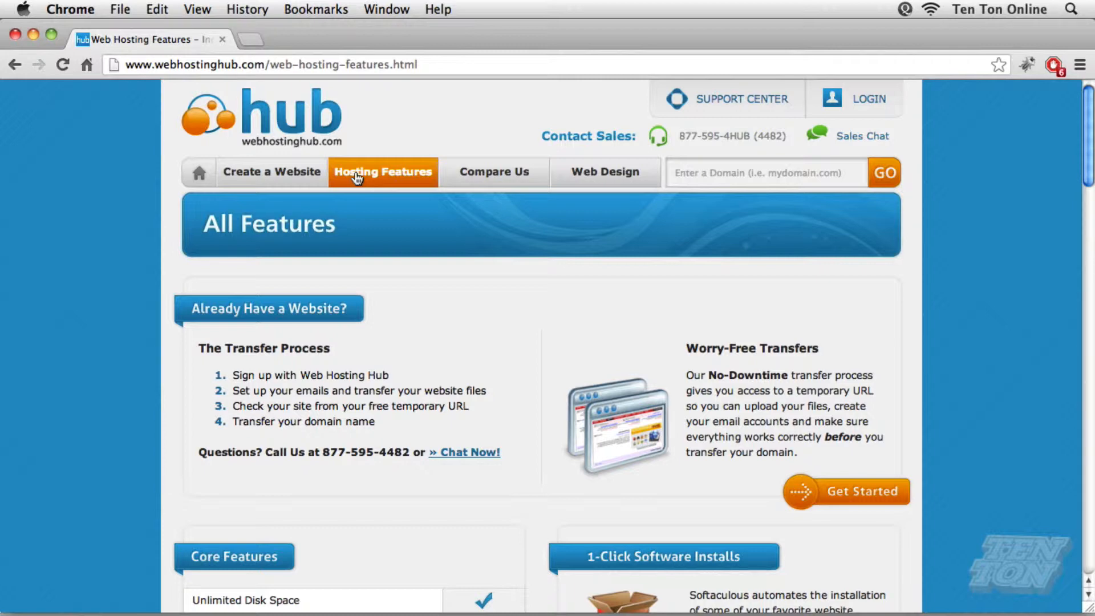
mouse_move(285, 174)
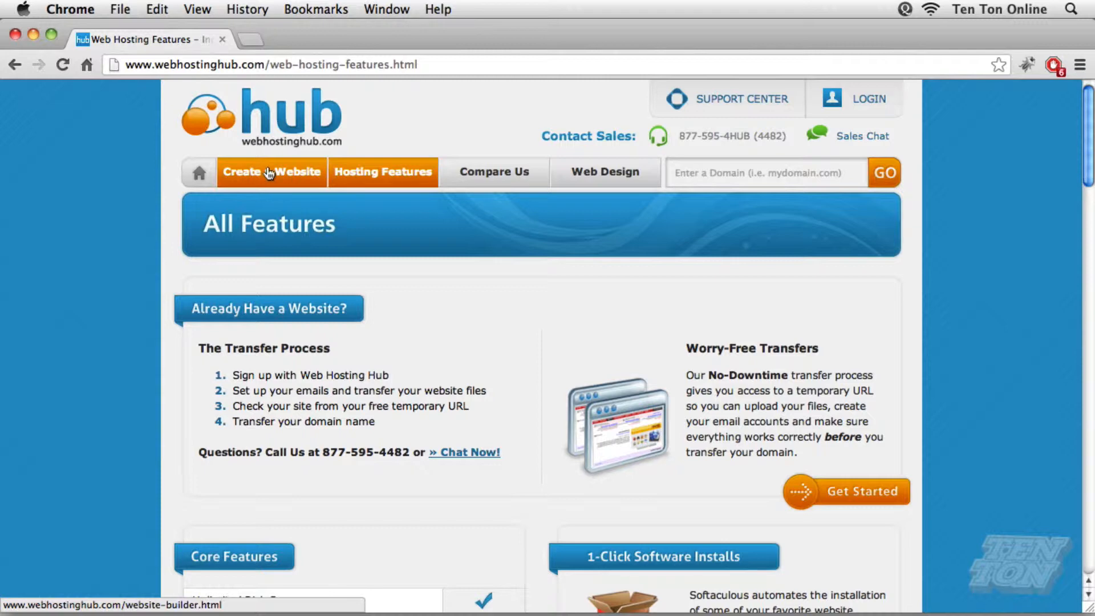
click(271, 172)
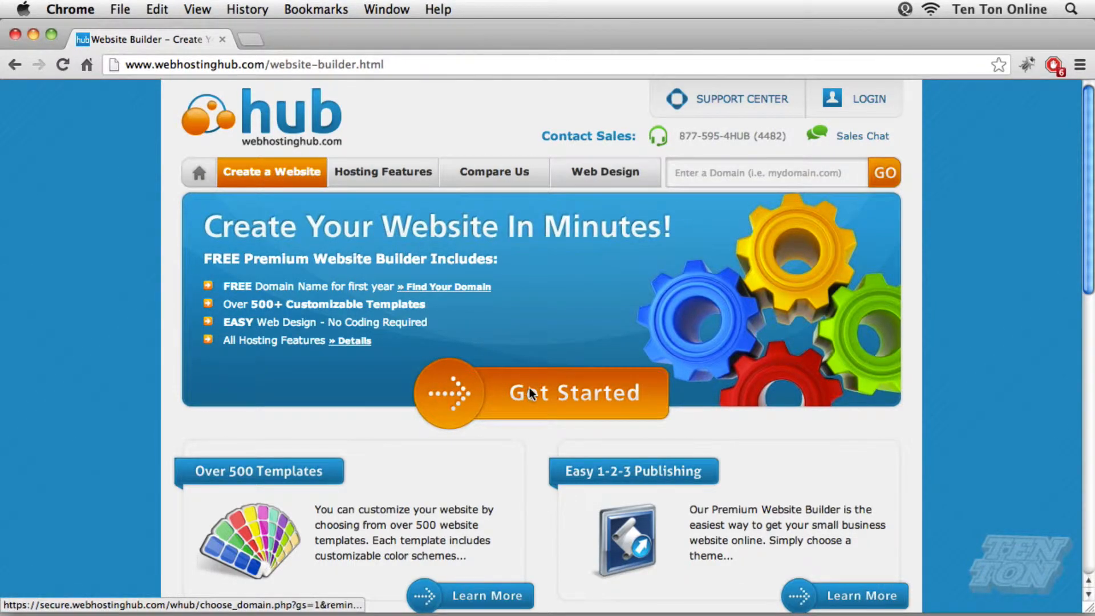
Step: Begin the hosting order and submit learnwordpresshq.com as an already-owned domain
click(572, 393)
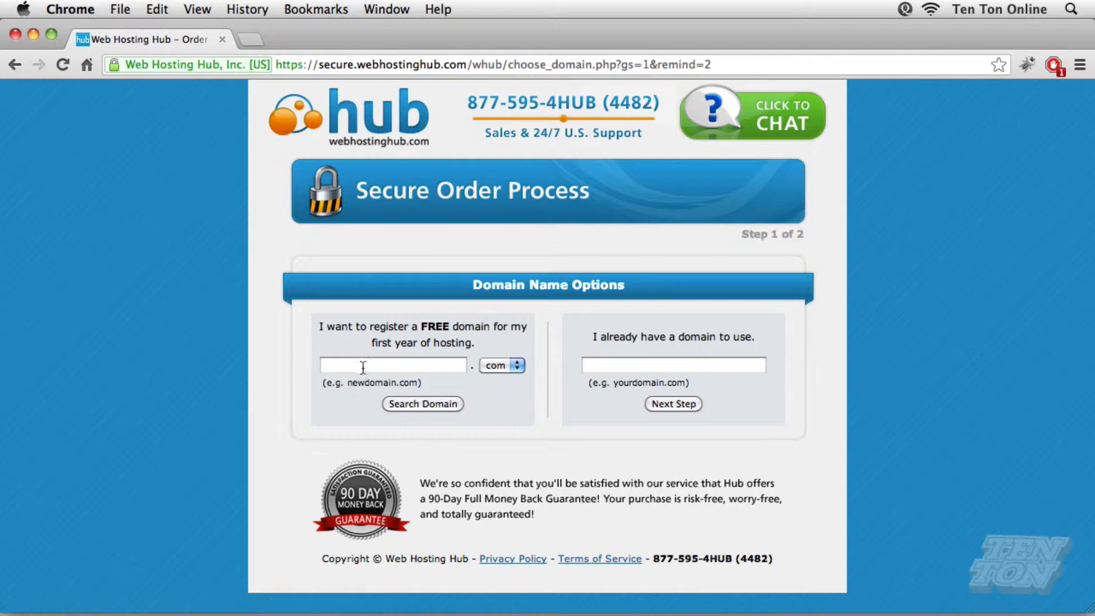
click(392, 365)
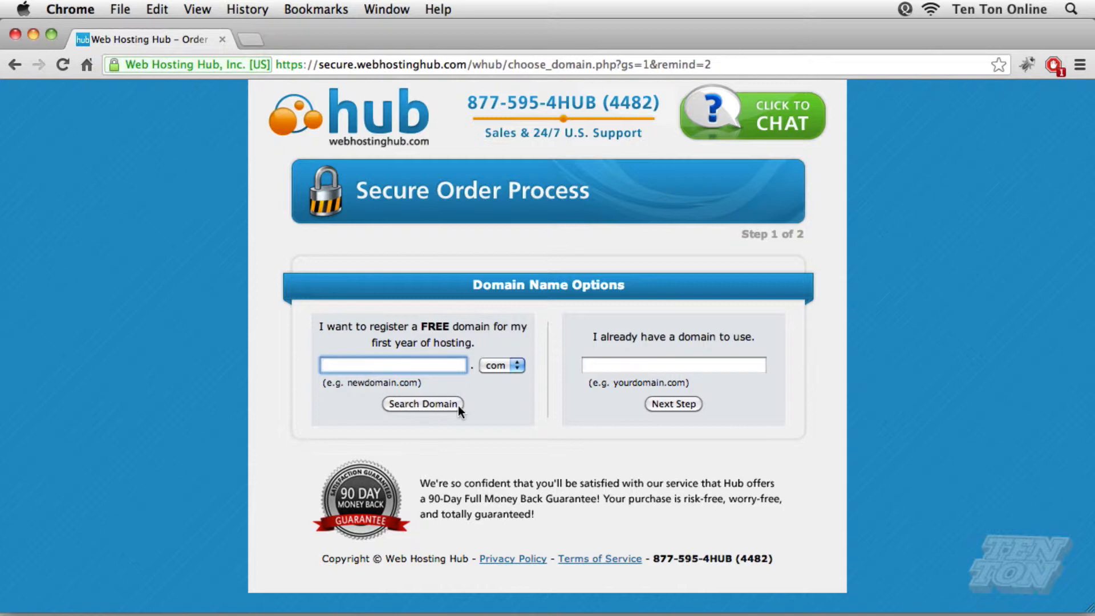
click(672, 364)
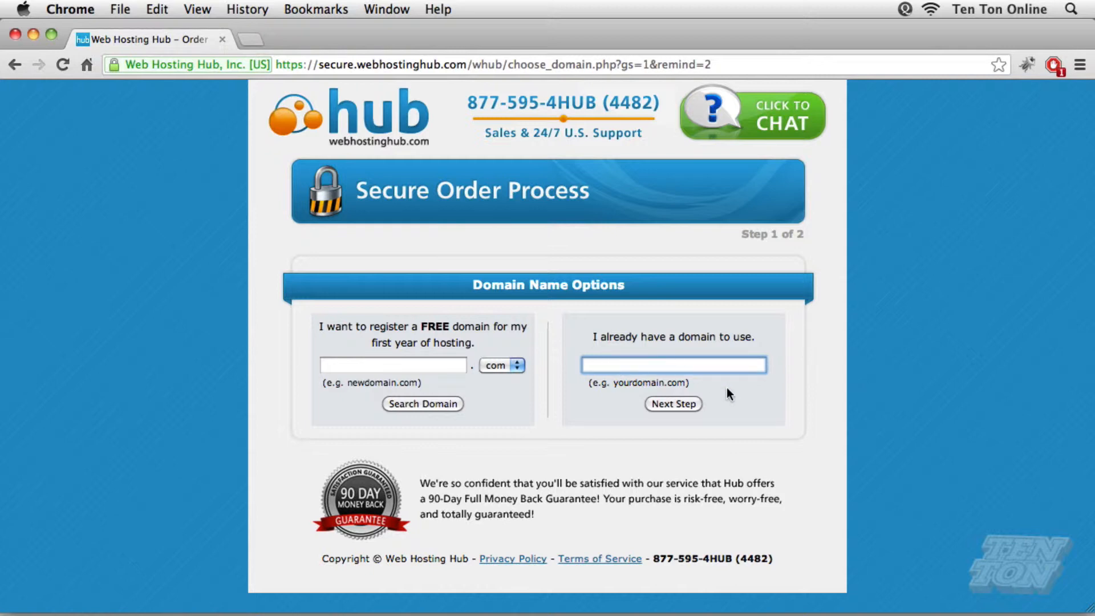
text(learnwo)
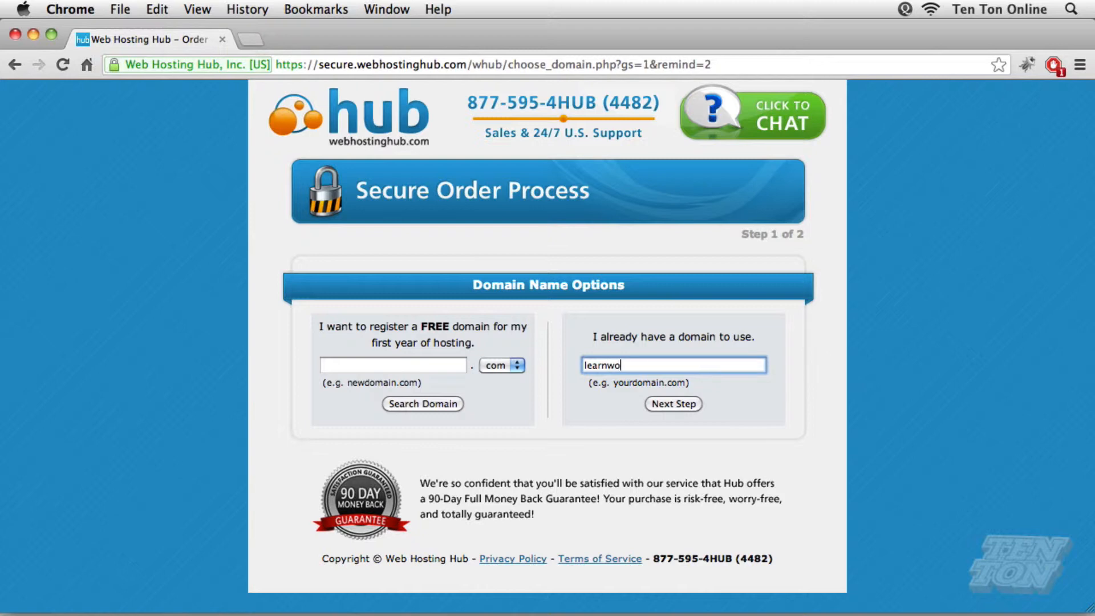
text(rdpresshq.com)
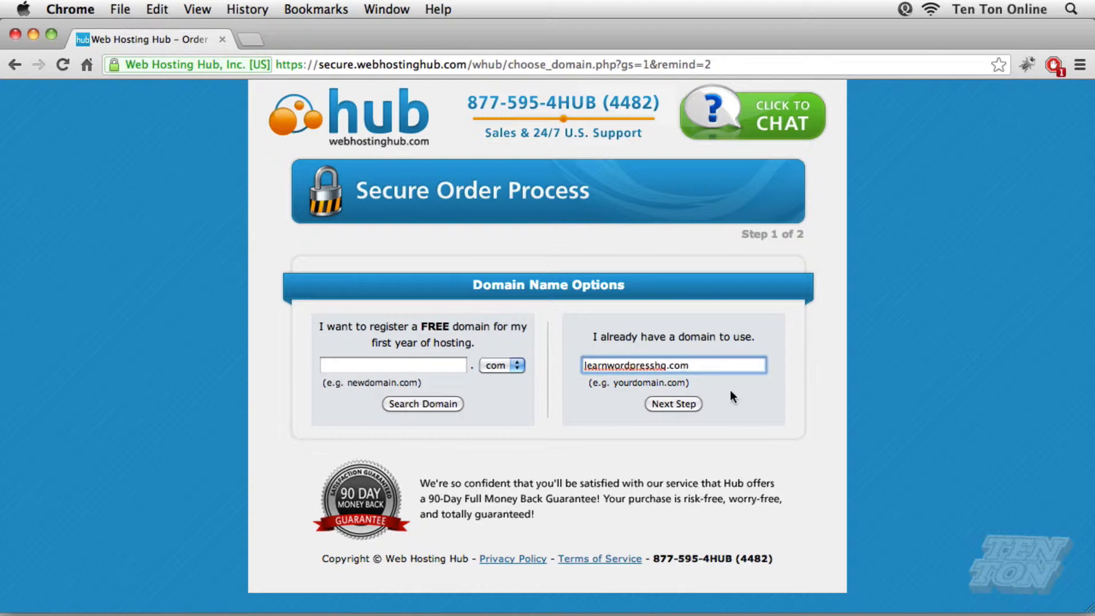
click(672, 404)
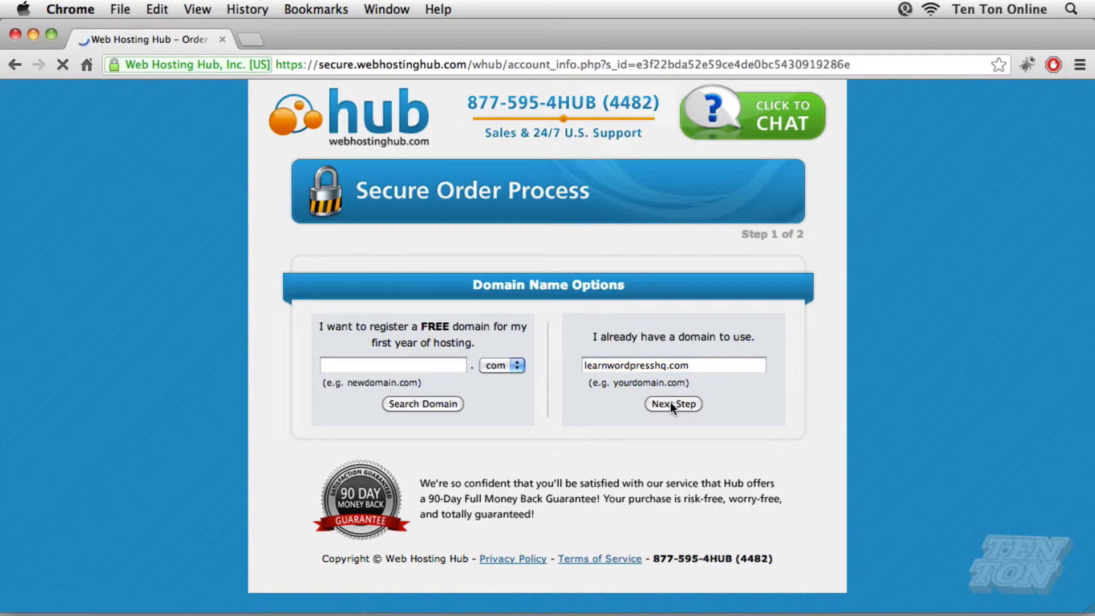
Step: Fill in the Account Information fields, starting with first name
click(672, 404)
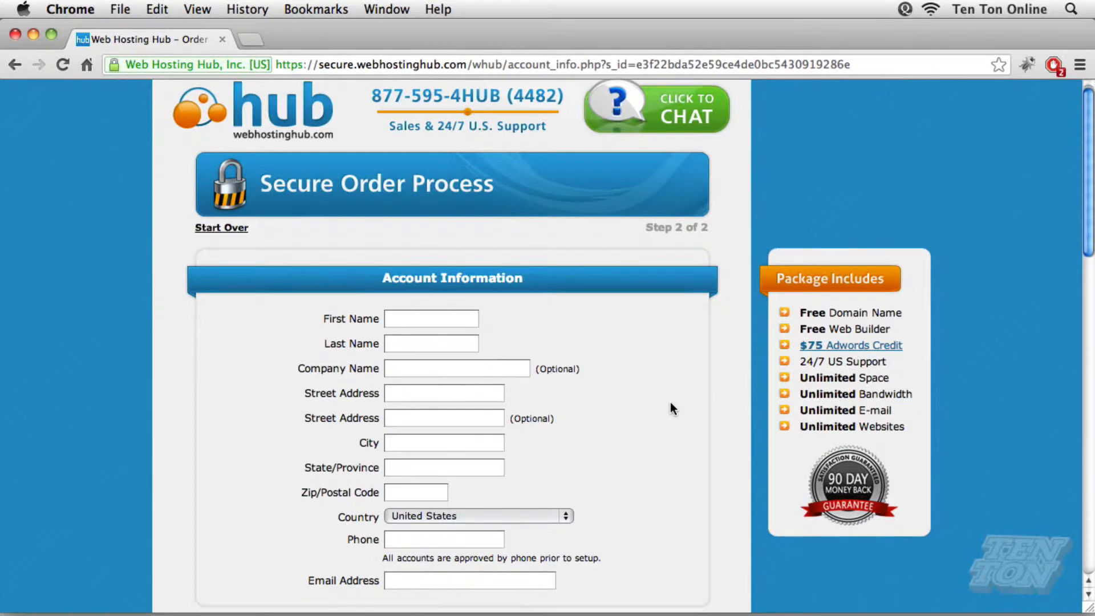
scroll(down, 3)
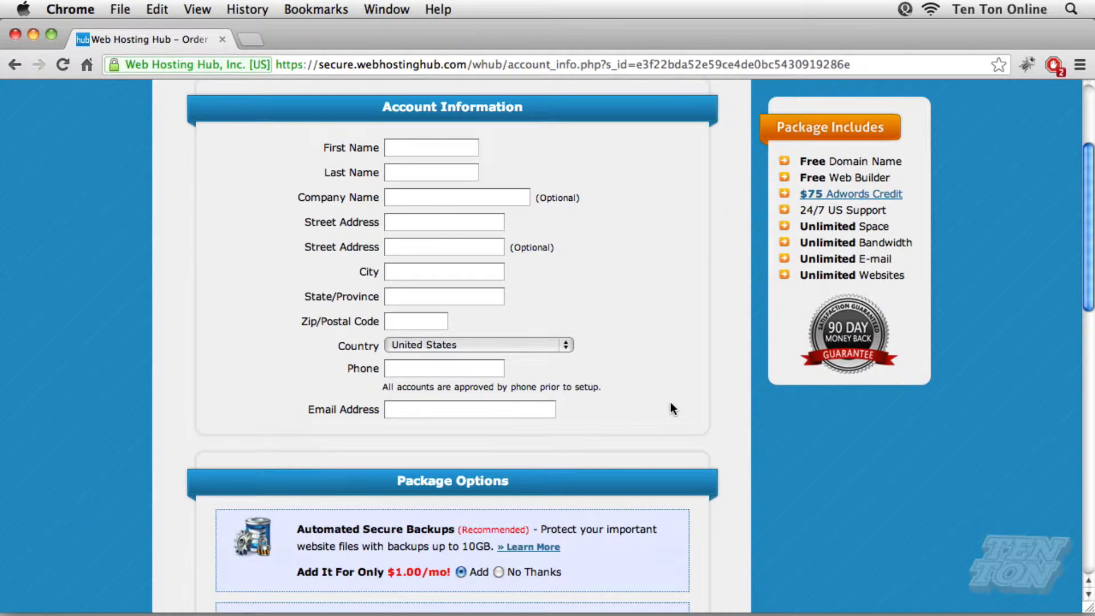
mouse_move(630, 175)
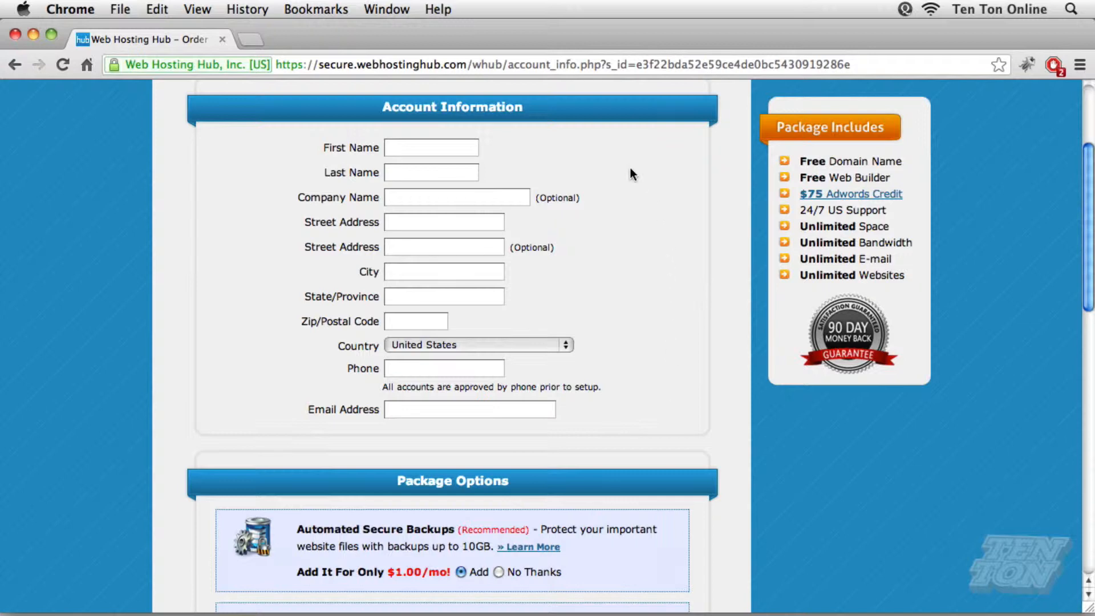
click(431, 147)
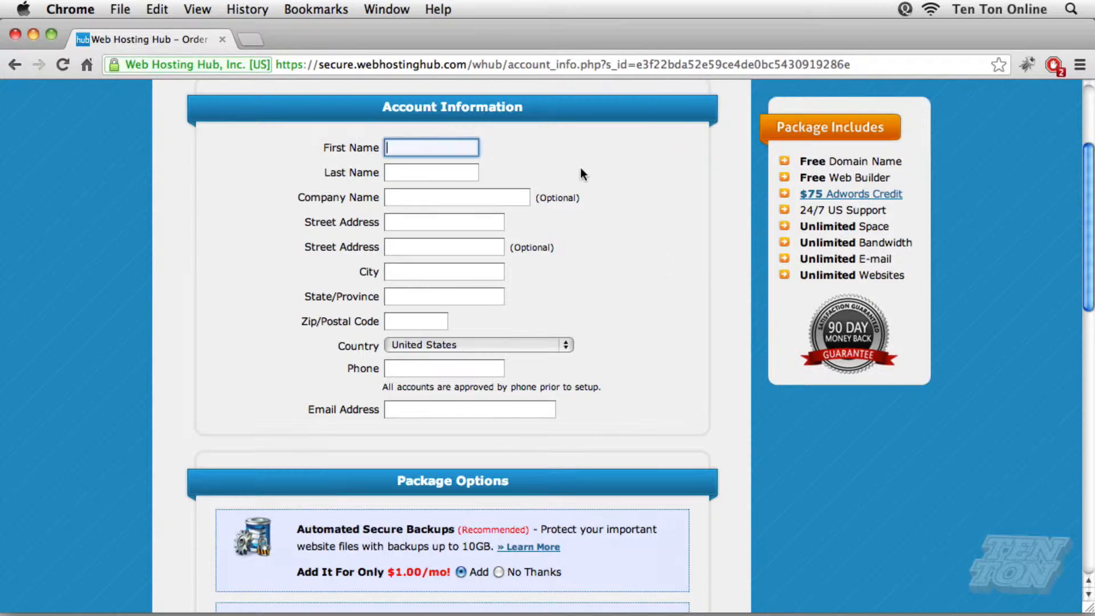
mouse_move(610, 164)
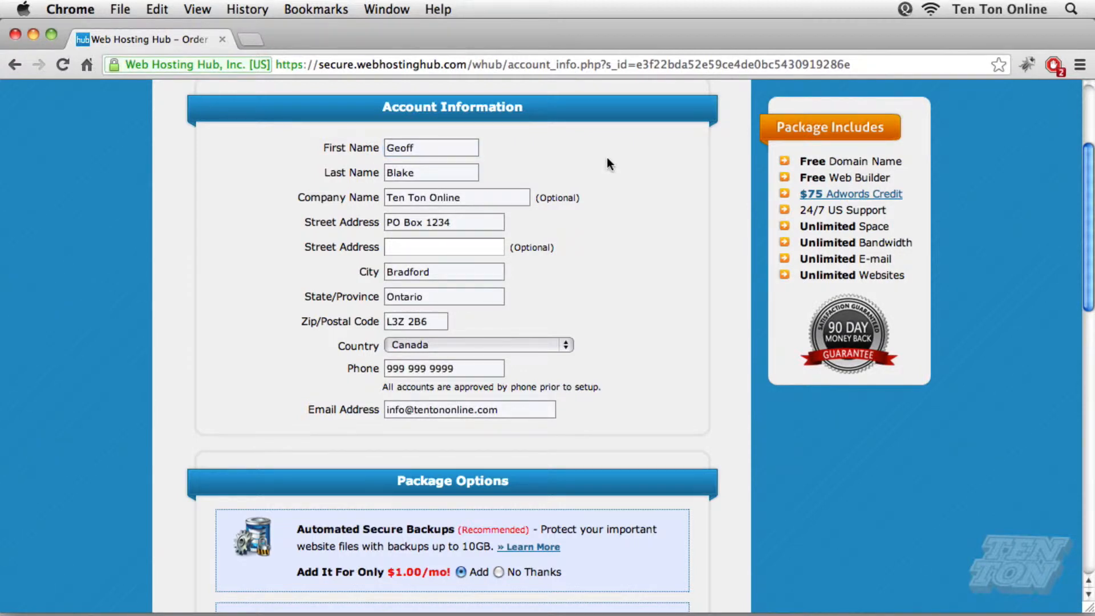
Step: Select No Thanks for the Automated Secure Backups package option
scroll(down, 3)
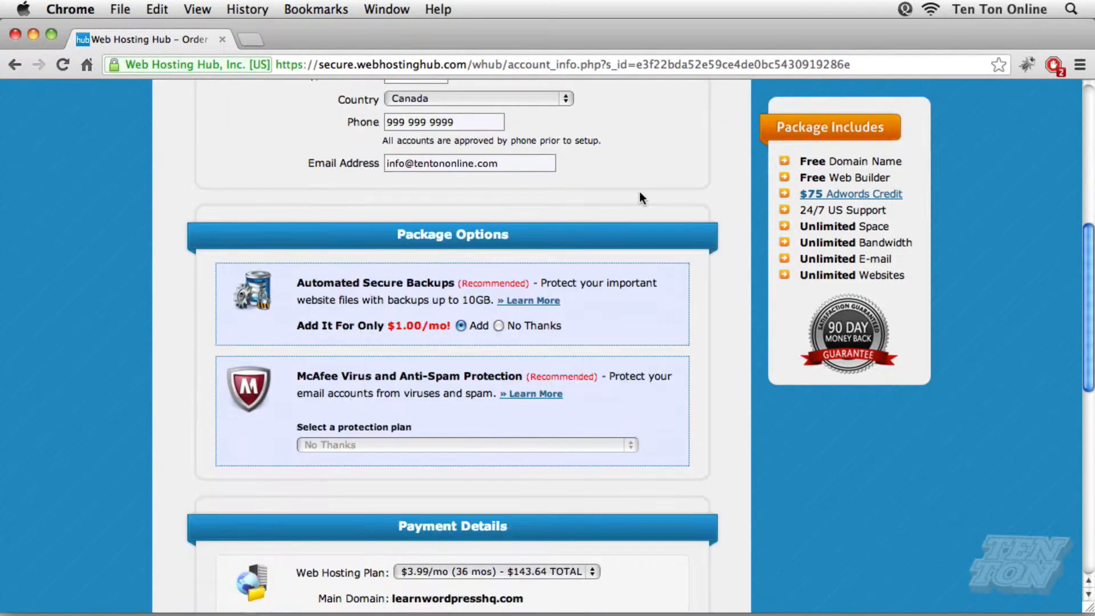
scroll(down, 3)
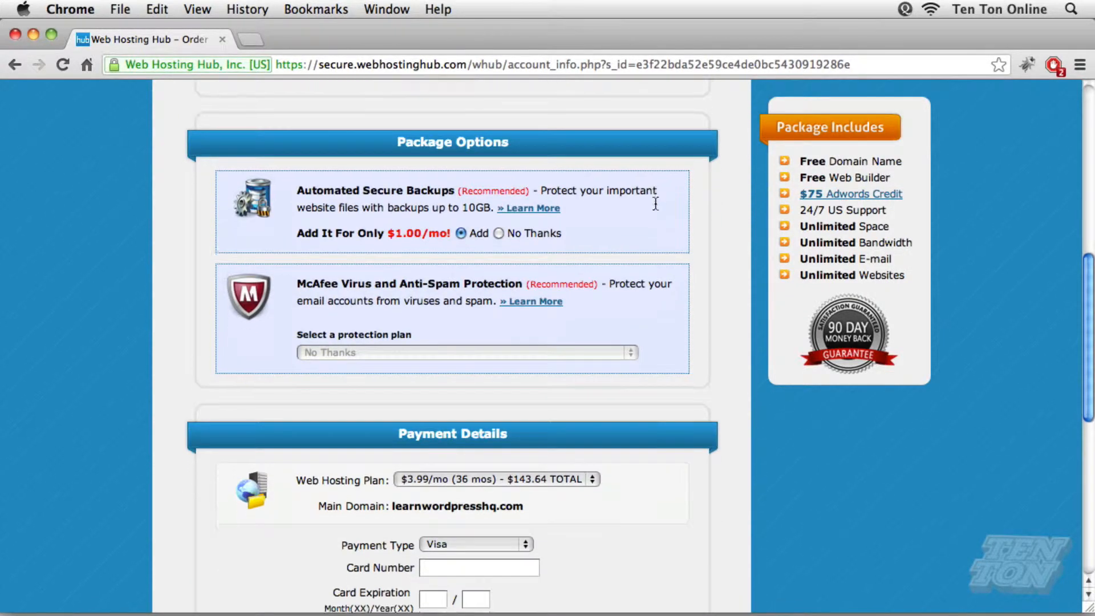
scroll(down, 3)
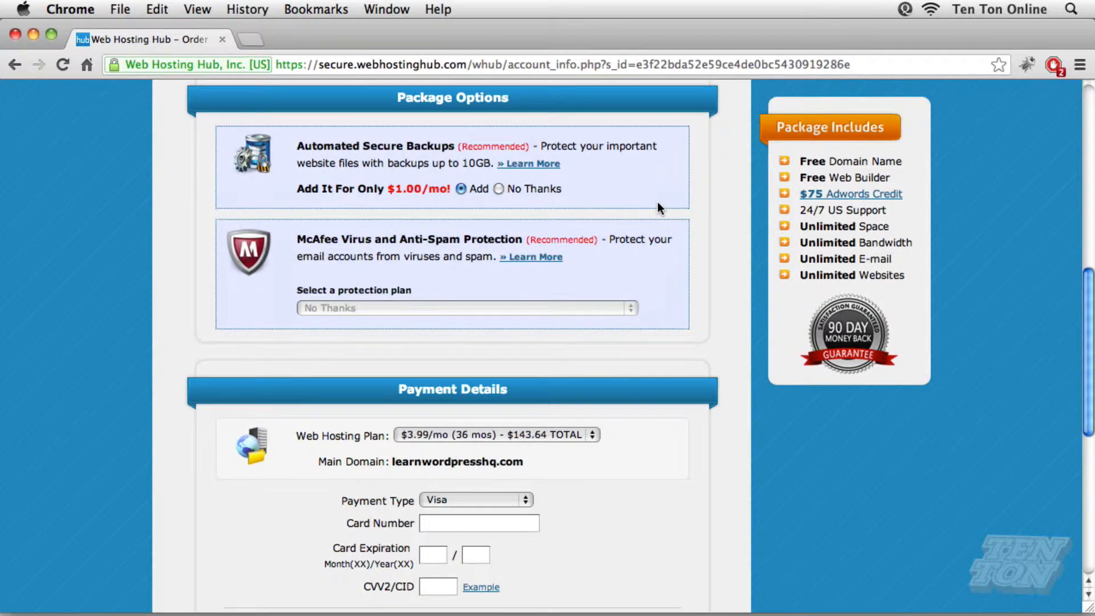
mouse_move(405, 154)
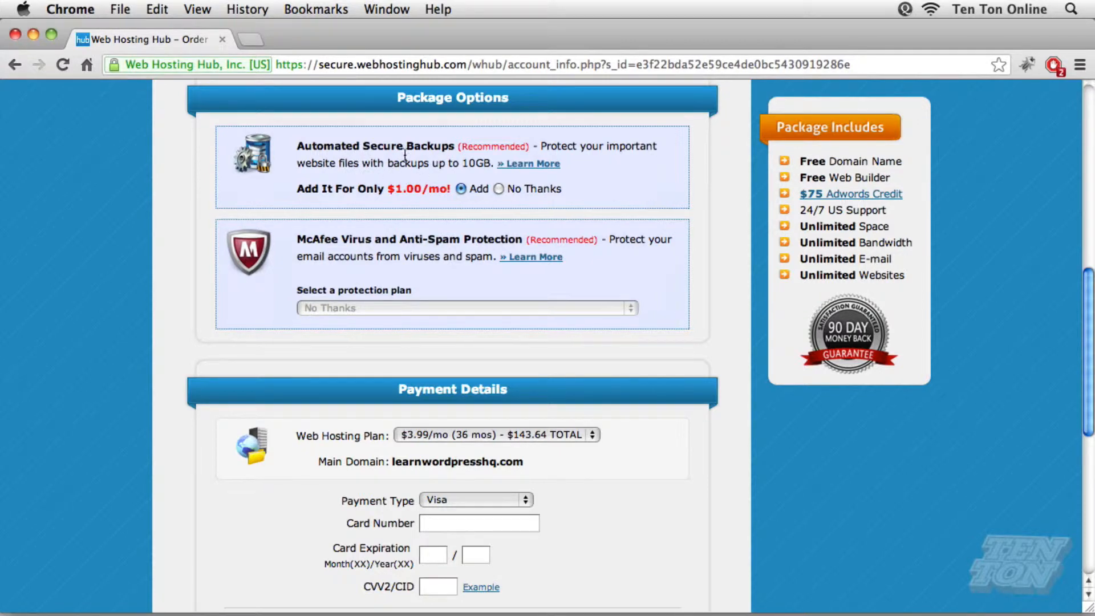
mouse_move(432, 166)
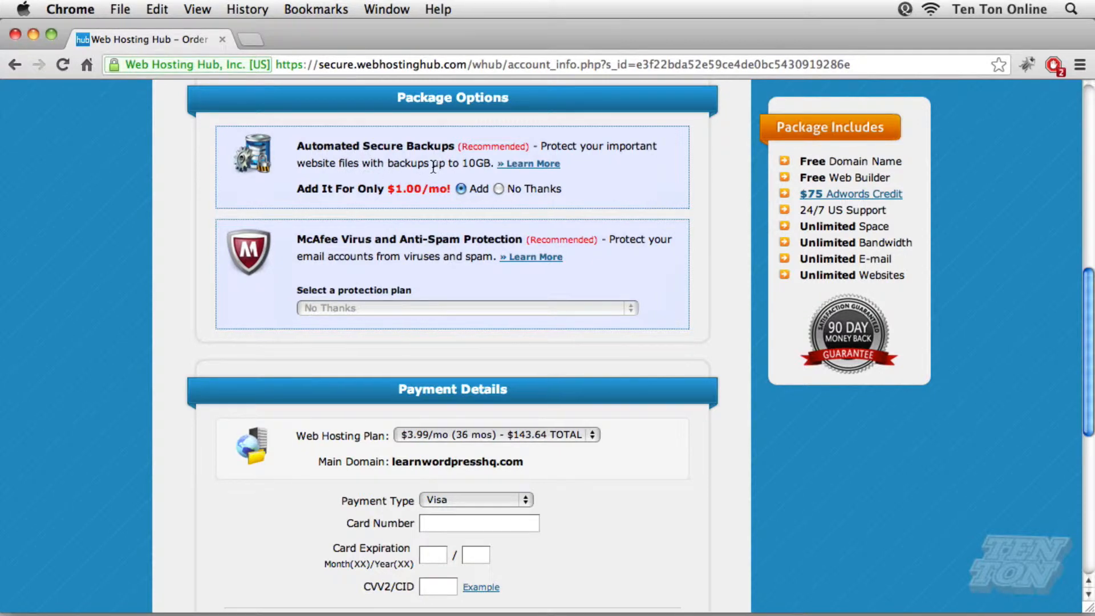
mouse_move(473, 242)
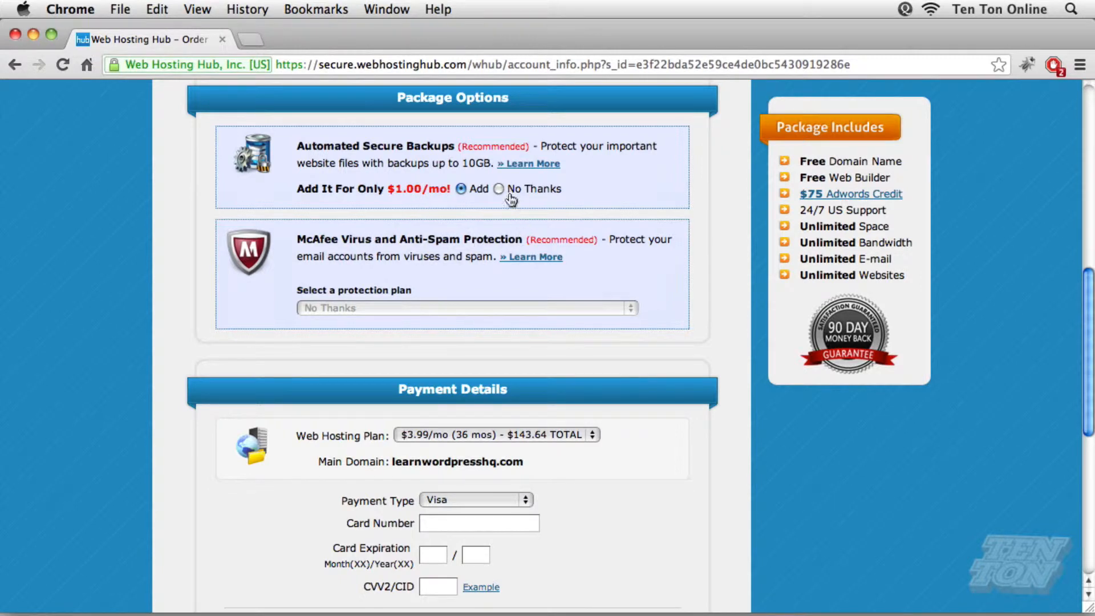
click(498, 188)
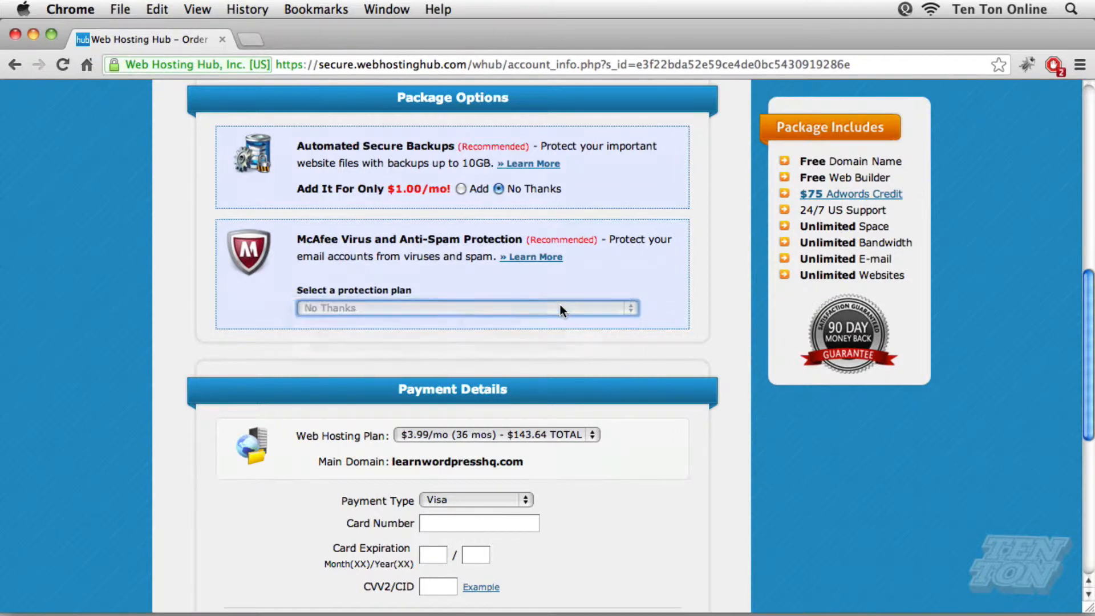
Step: Choose the 12-month $5.99/mo Web Hosting Plan
scroll(down, 3)
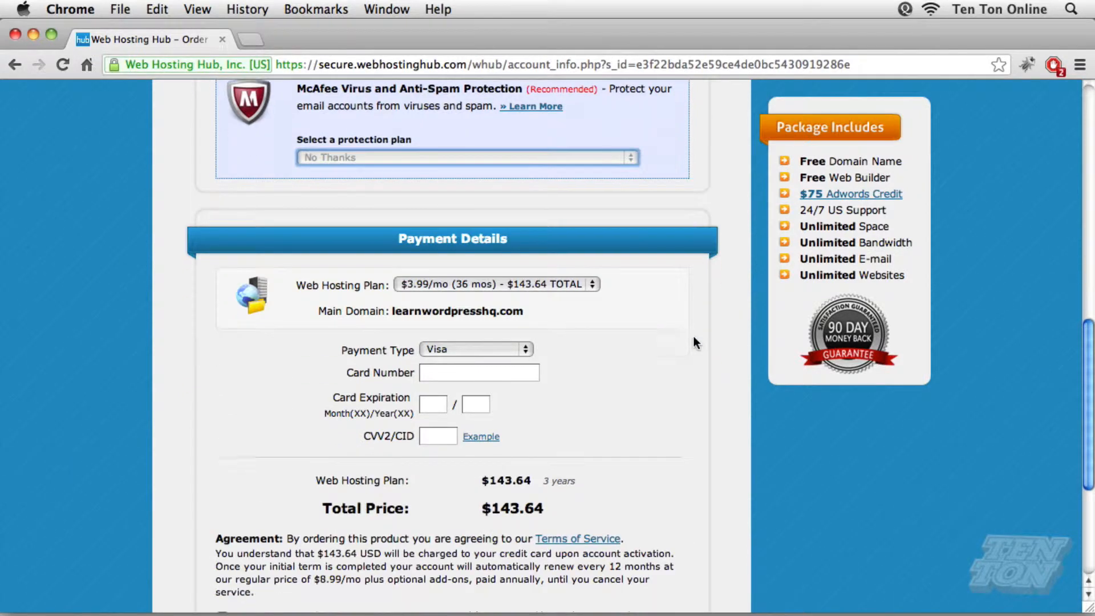
scroll(down, 3)
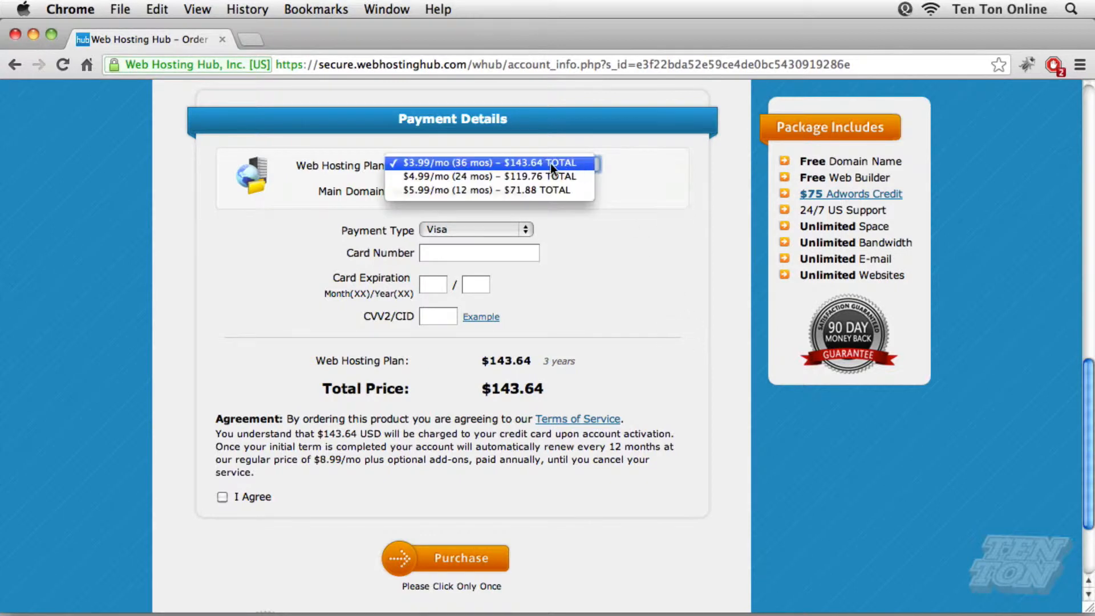
mouse_move(458, 167)
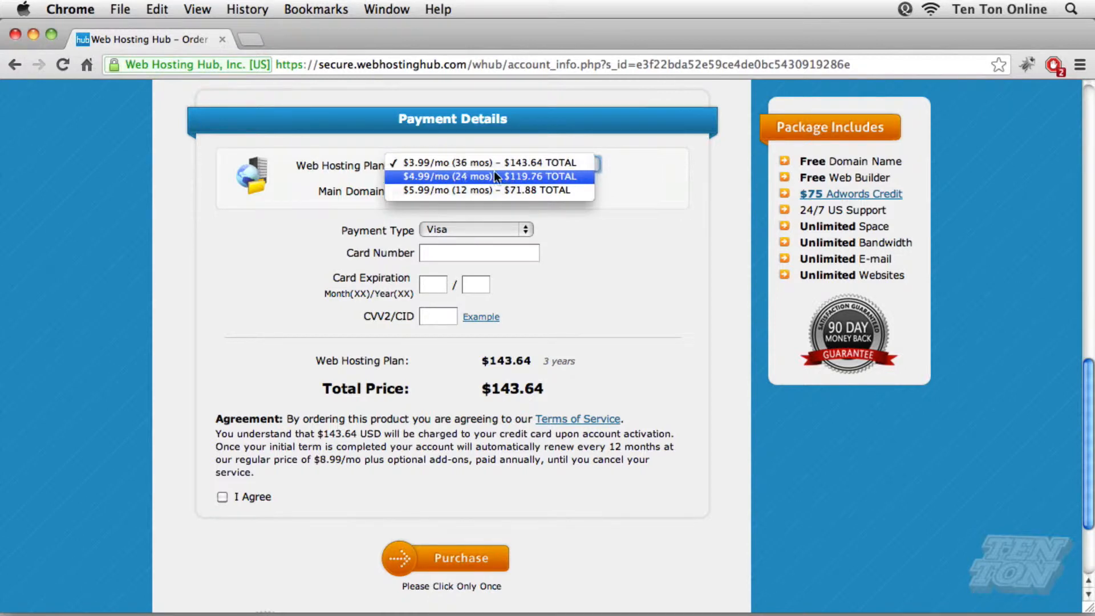
mouse_move(470, 196)
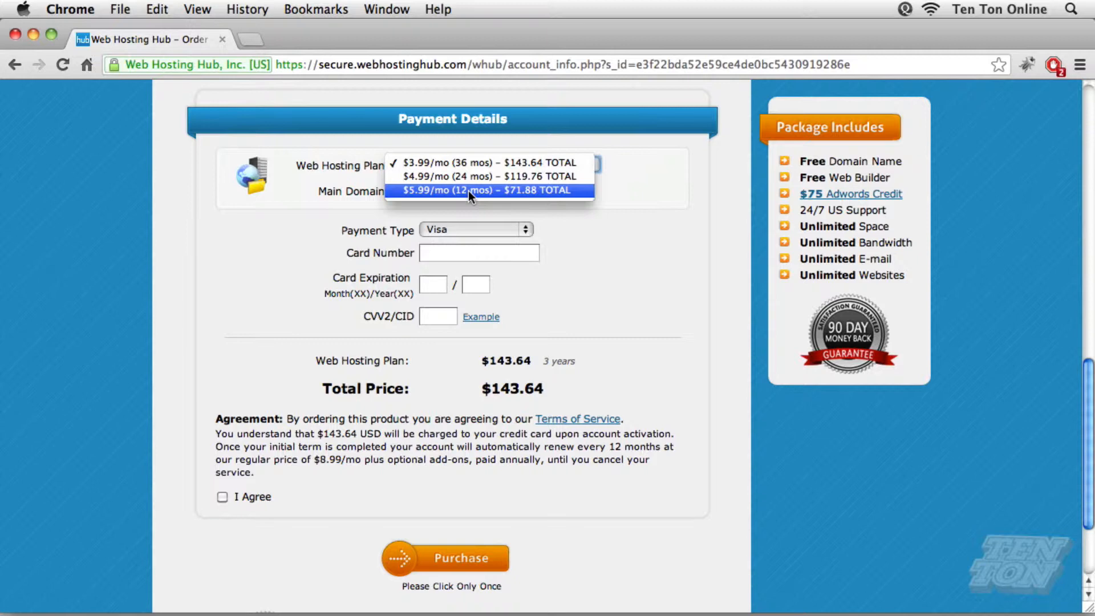
click(482, 190)
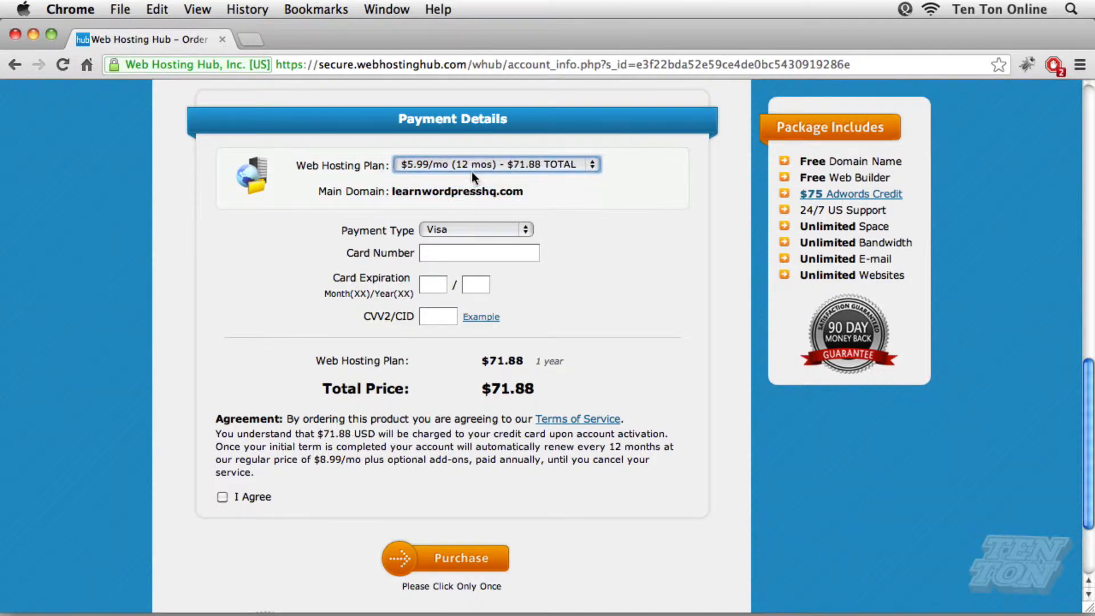
mouse_move(569, 203)
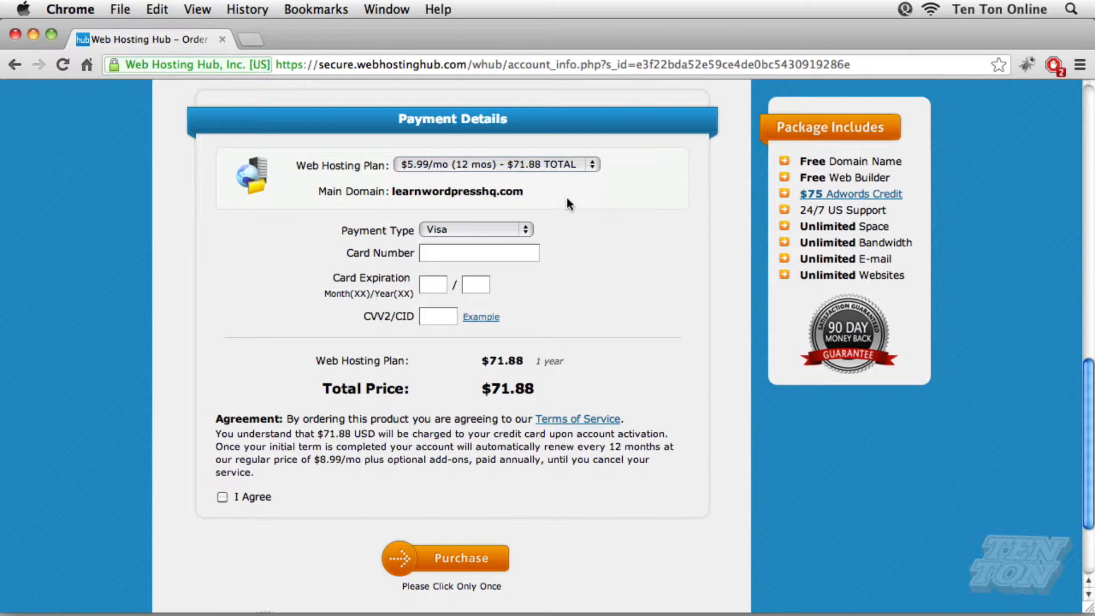
mouse_move(551, 234)
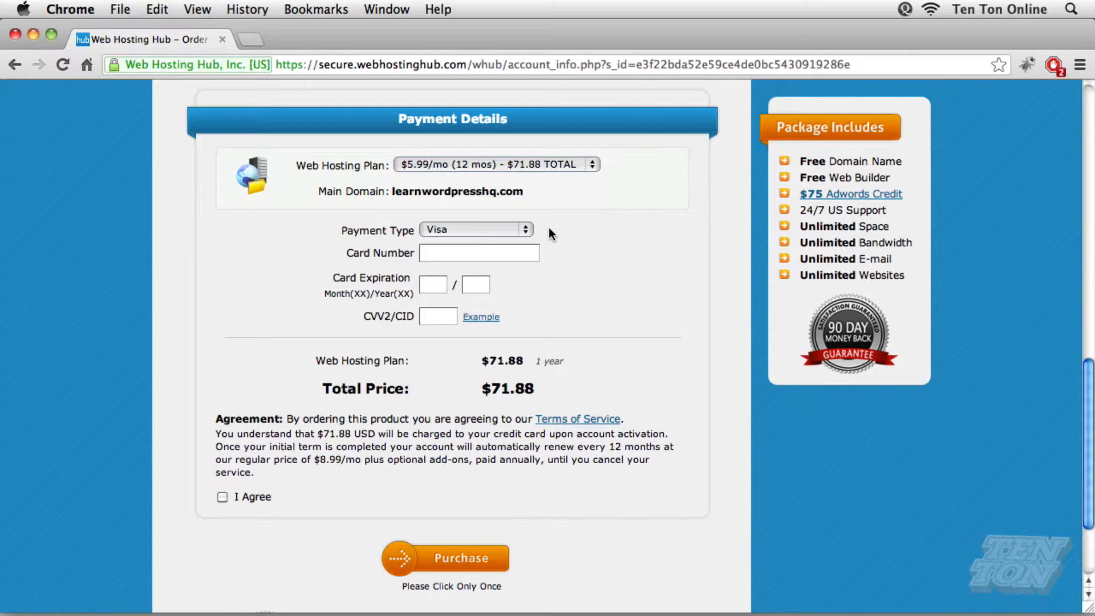
mouse_move(552, 278)
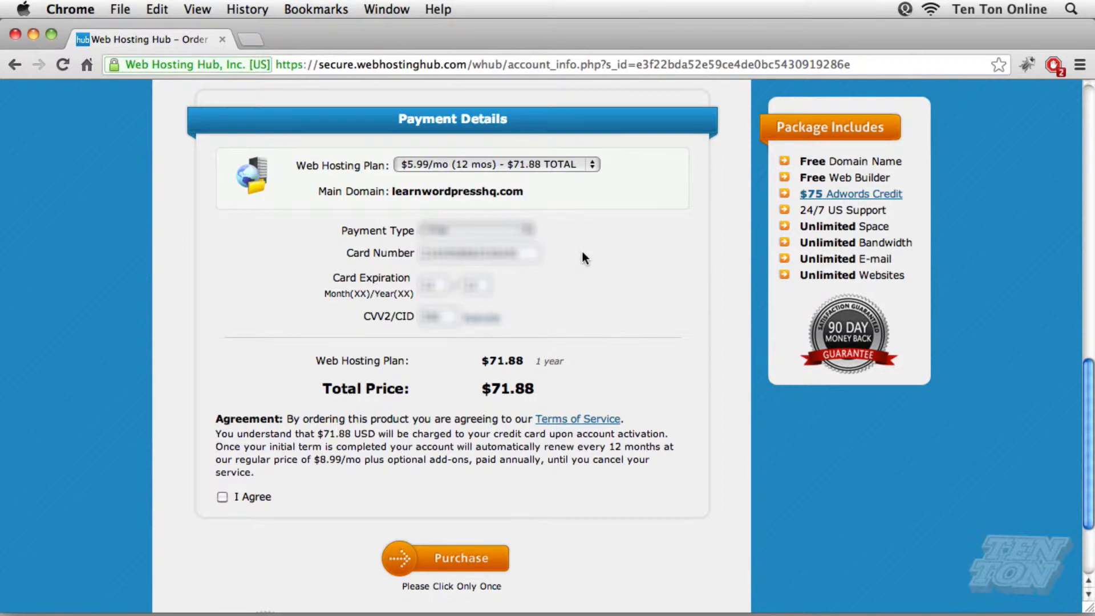
mouse_move(289, 512)
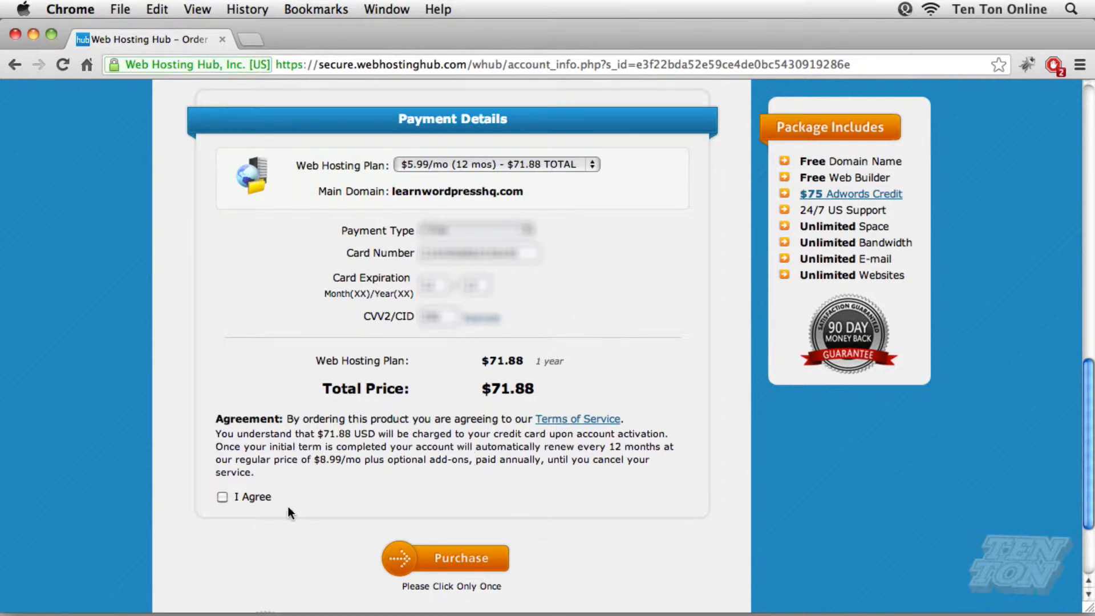
Step: Accept the terms of service and submit the purchase
click(222, 497)
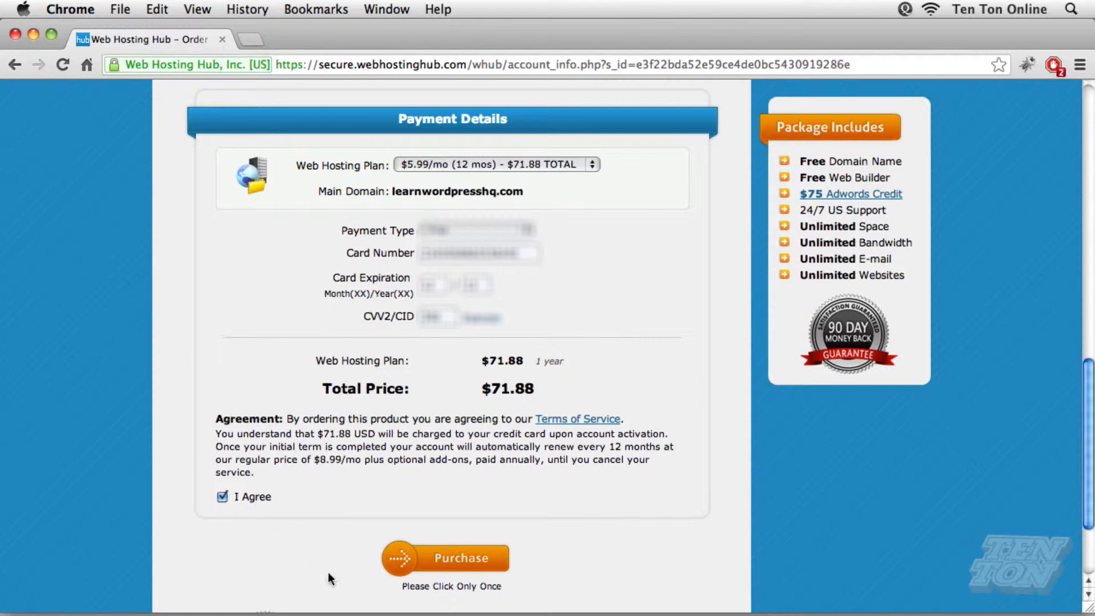
click(462, 558)
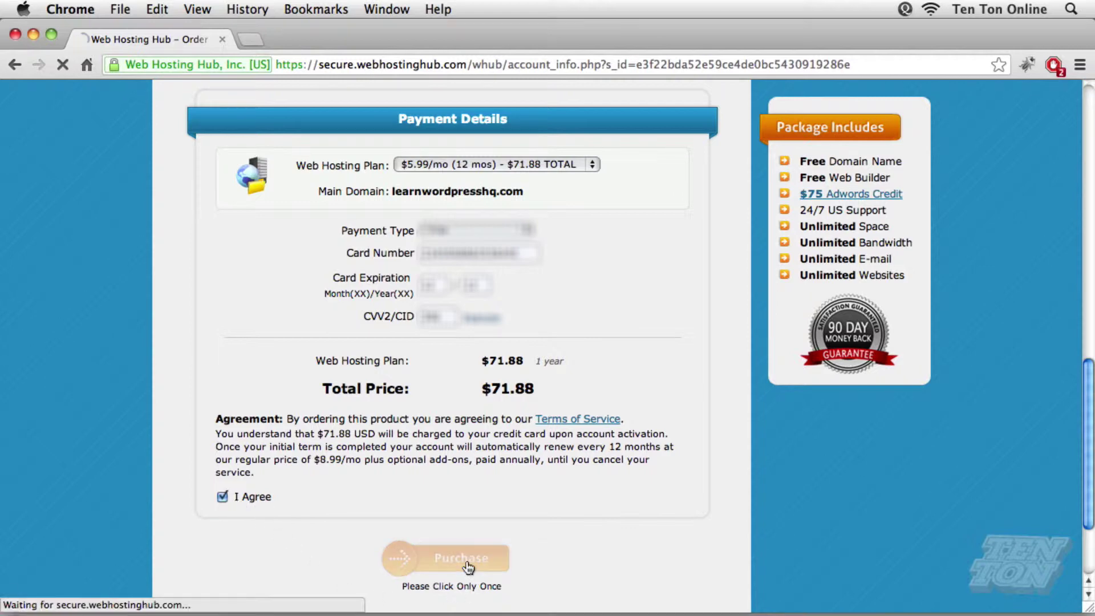
click(451, 558)
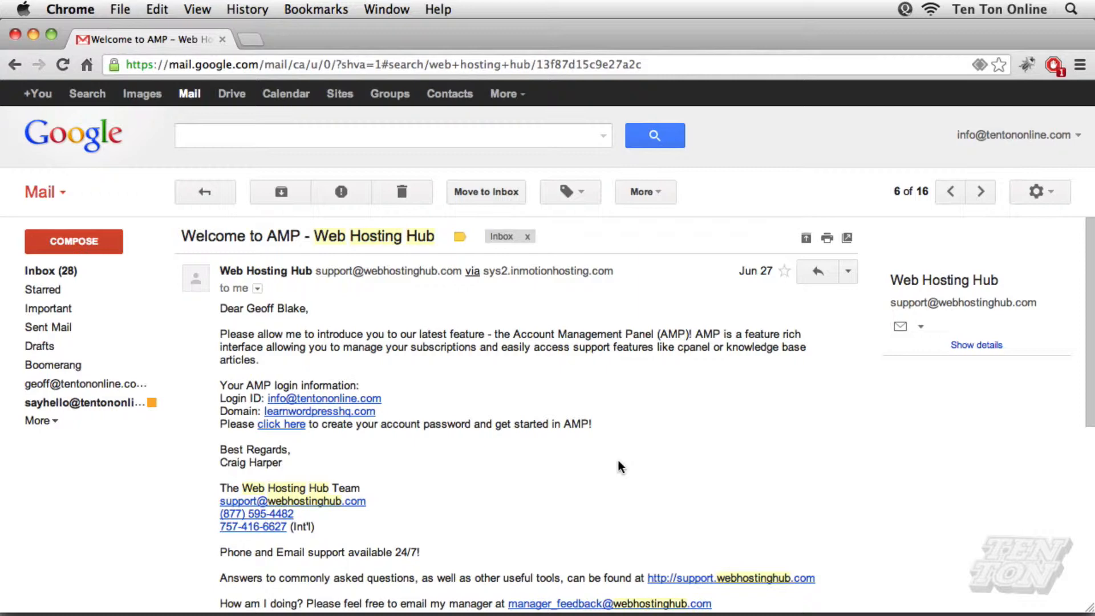
mouse_move(524, 464)
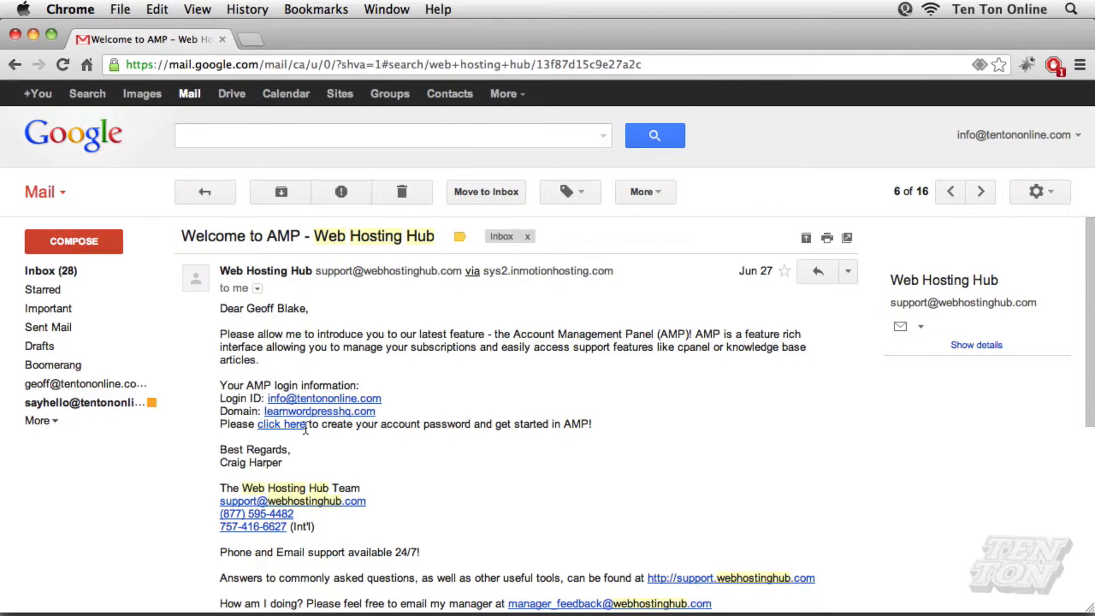
Step: Log in to the Account Management Panel using the account email and password
click(280, 424)
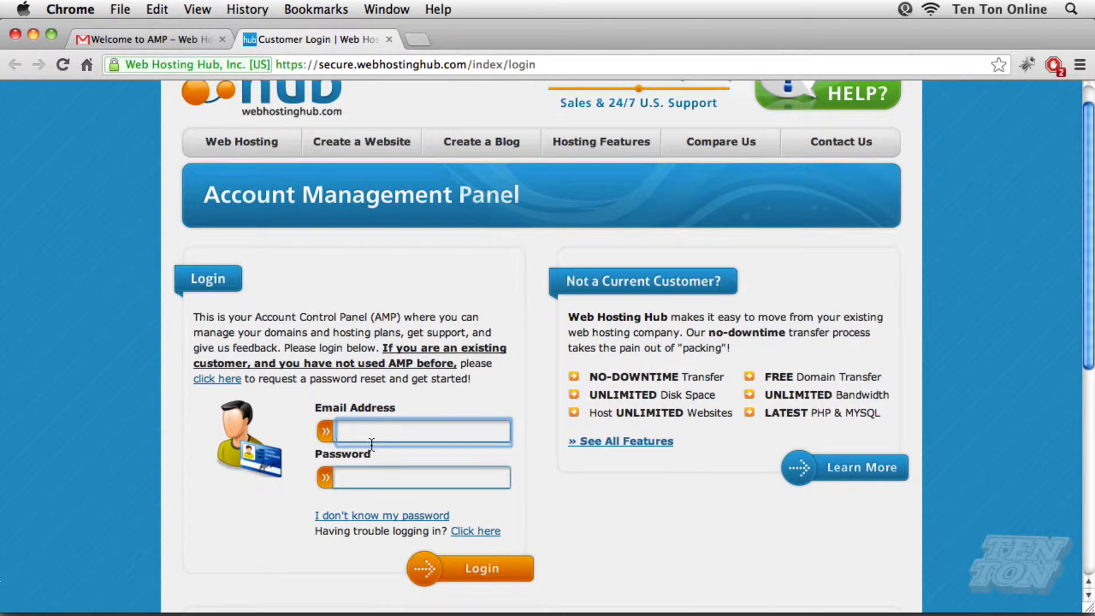
click(423, 431)
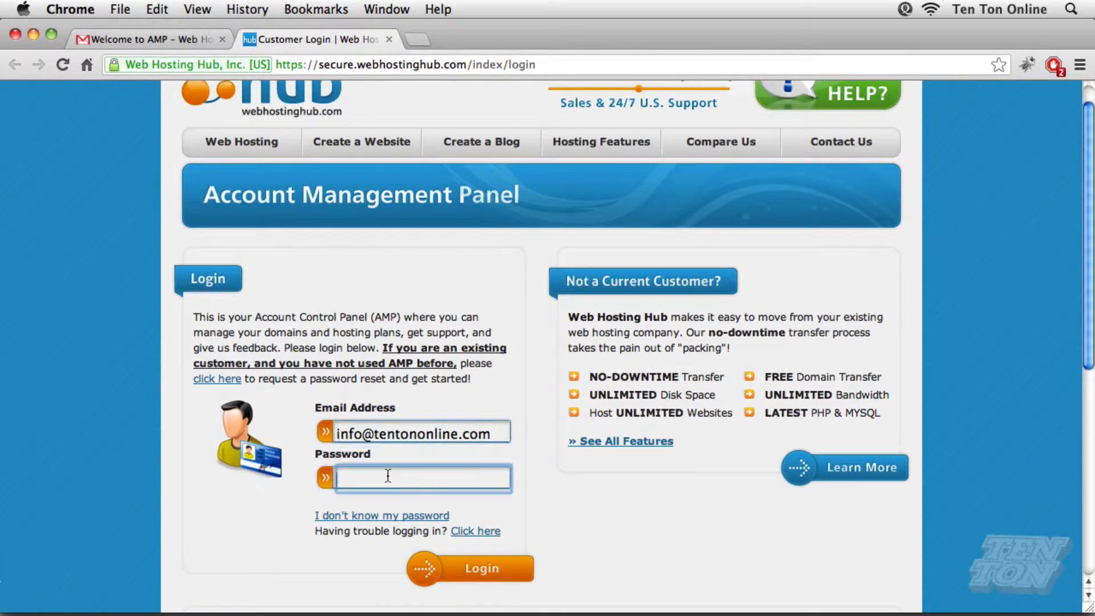
text(••••)
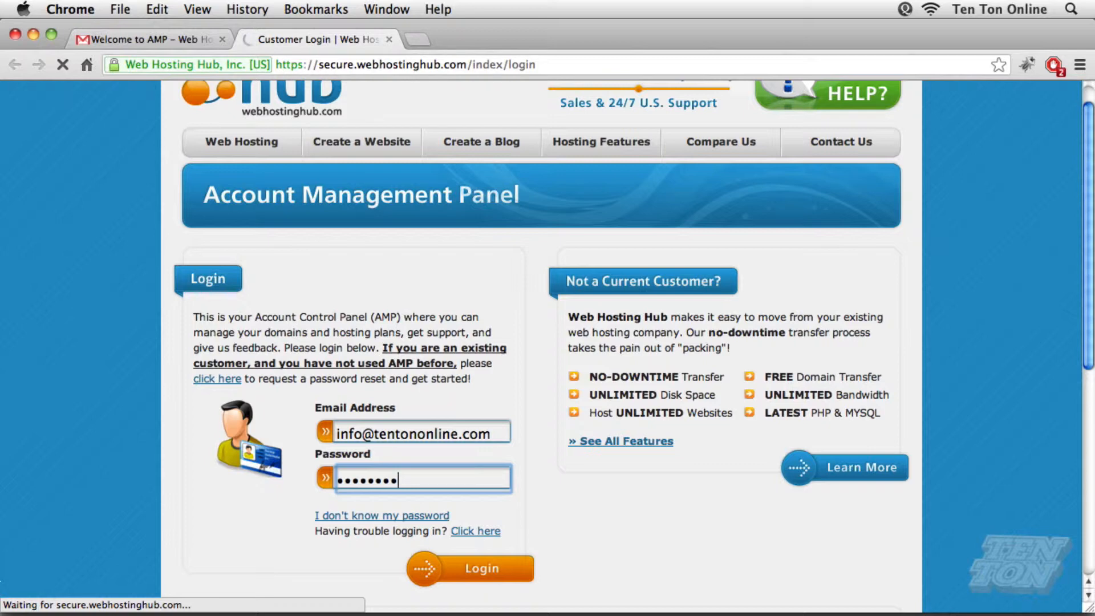
click(480, 568)
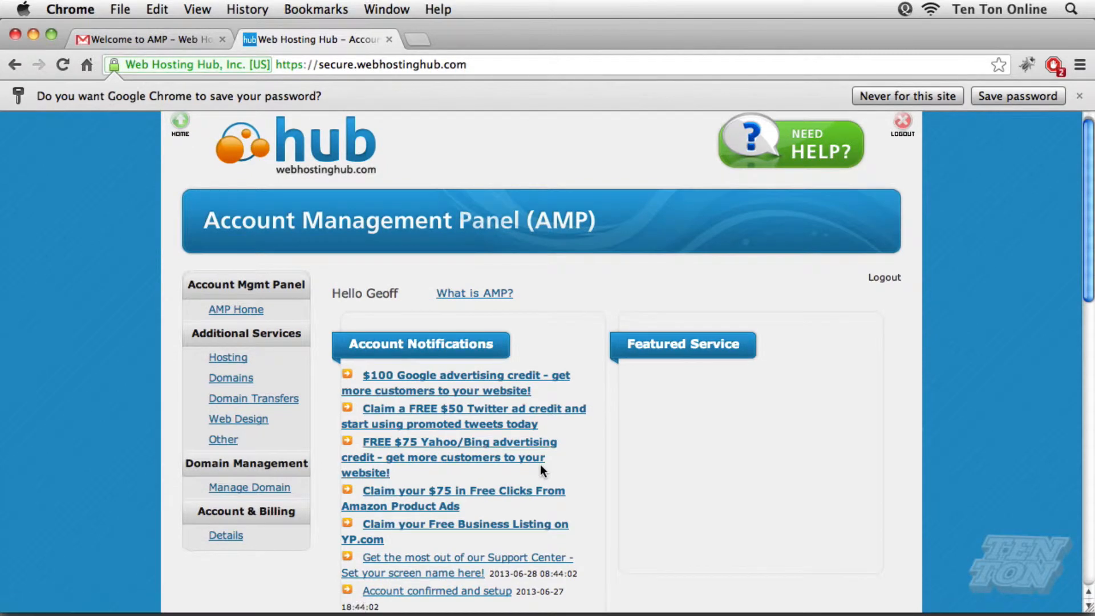
Step: Open the Technical Details admin page for learnwordpresshq.com
scroll(down, 3)
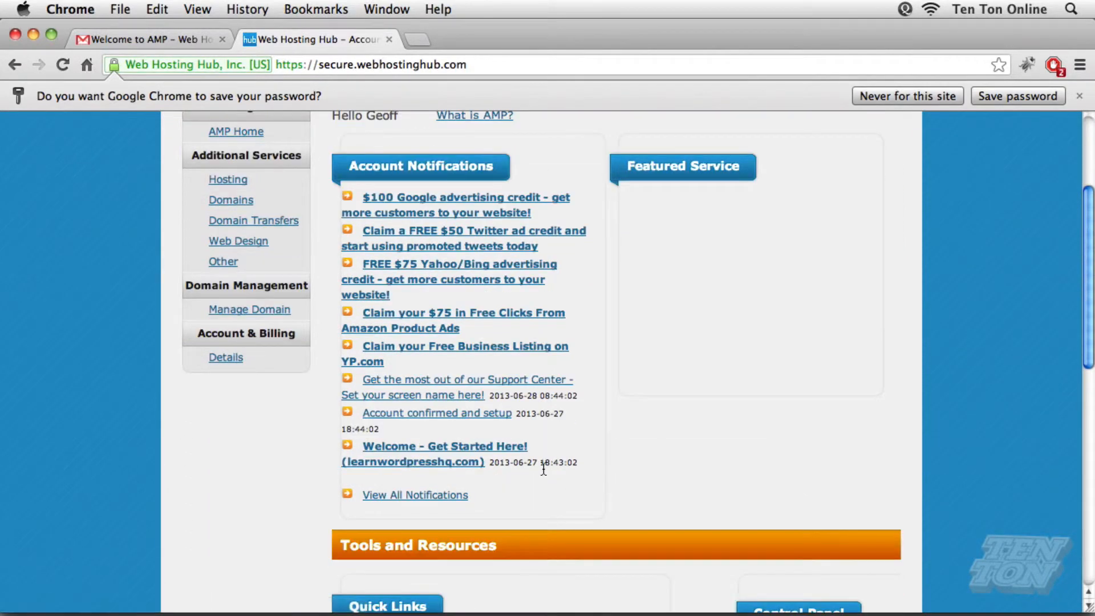
scroll(down, 3)
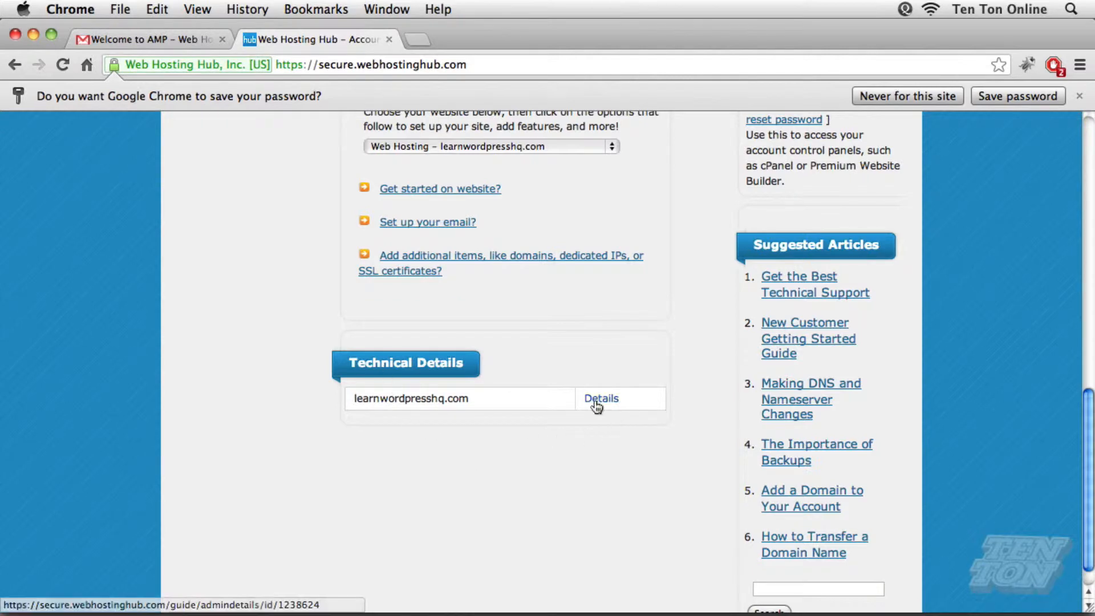
click(601, 398)
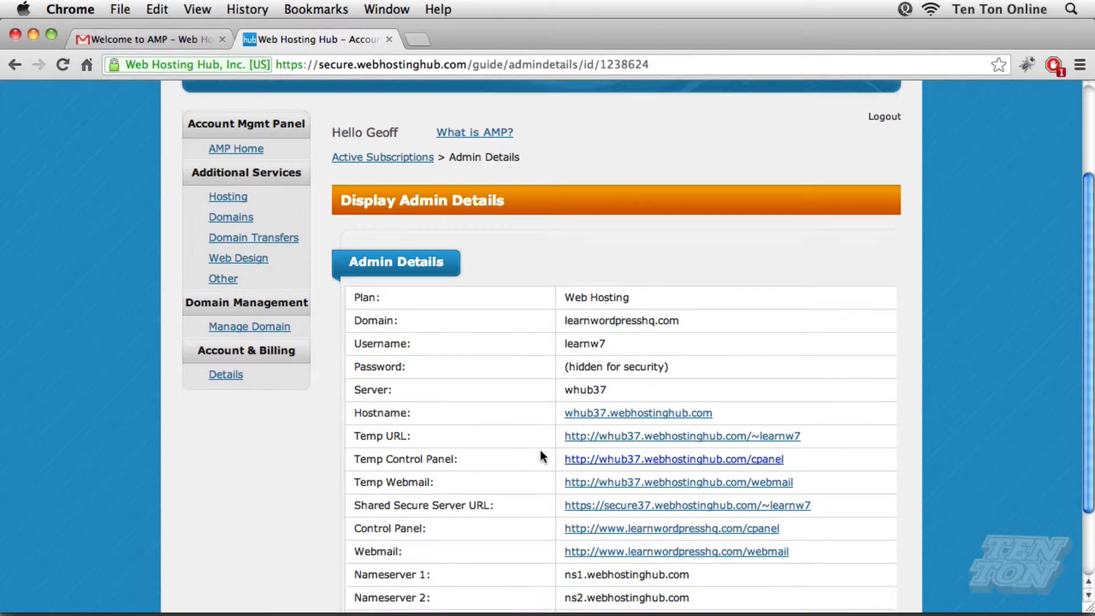
scroll(down, 3)
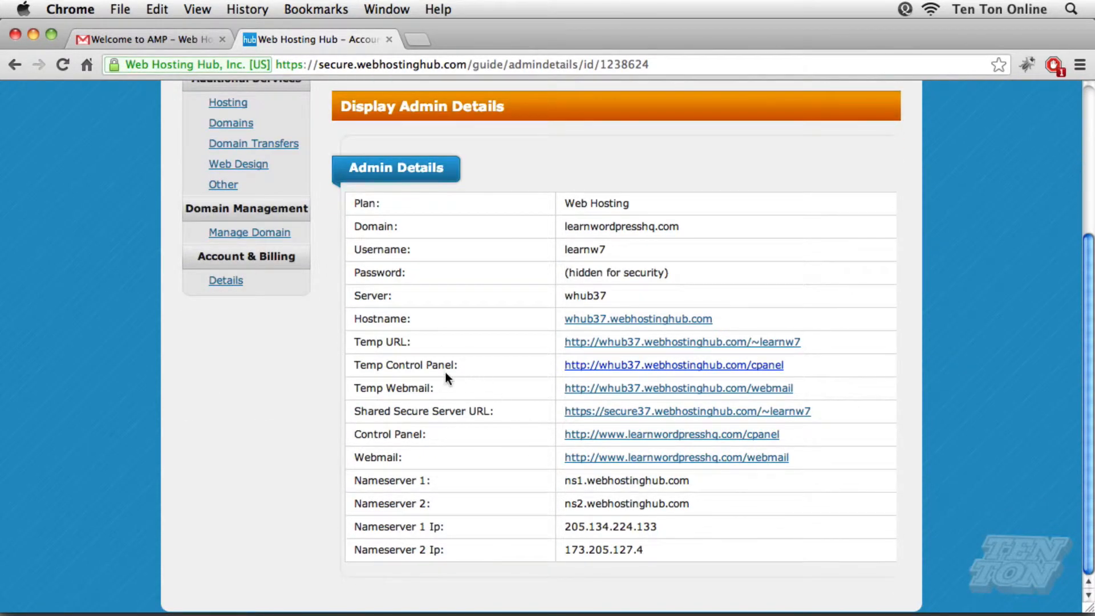
mouse_move(478, 370)
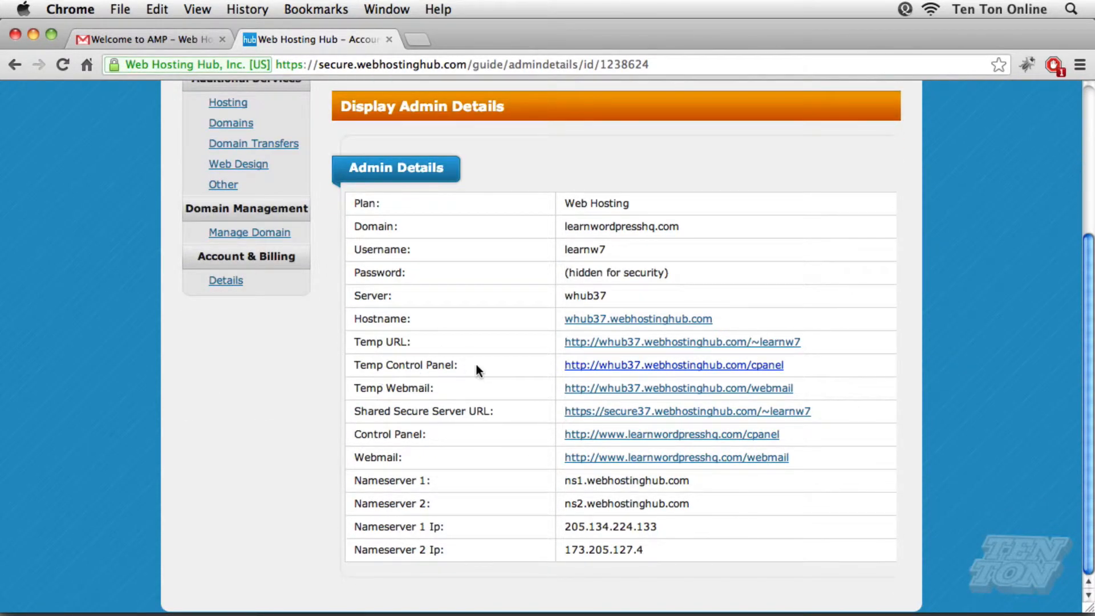
mouse_move(615, 370)
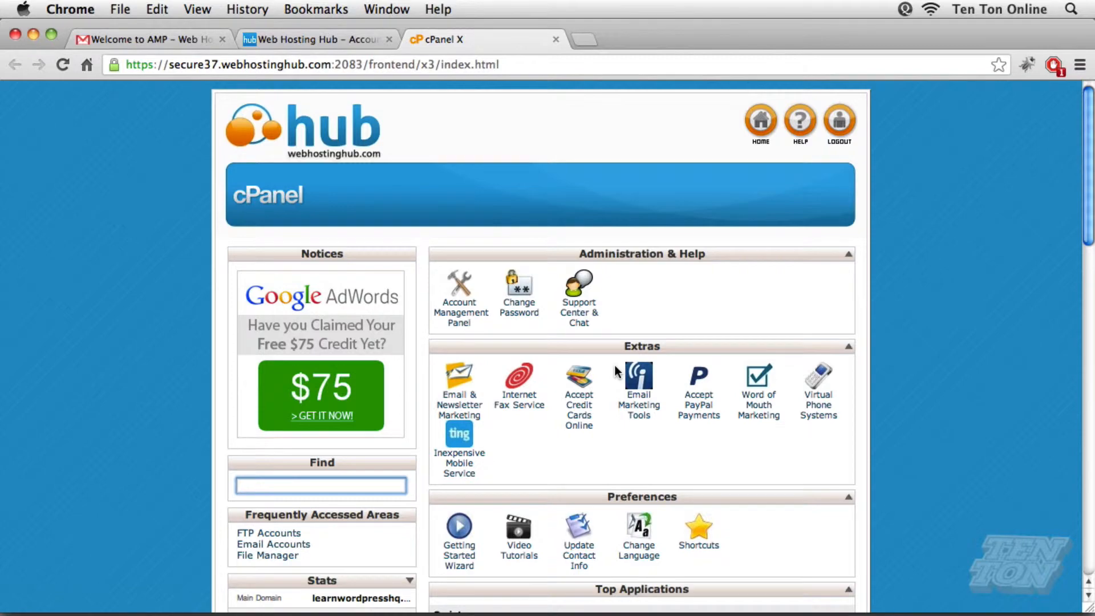
Step: Launch Softaculous from cPanel's Software/Services section
scroll(down, 3)
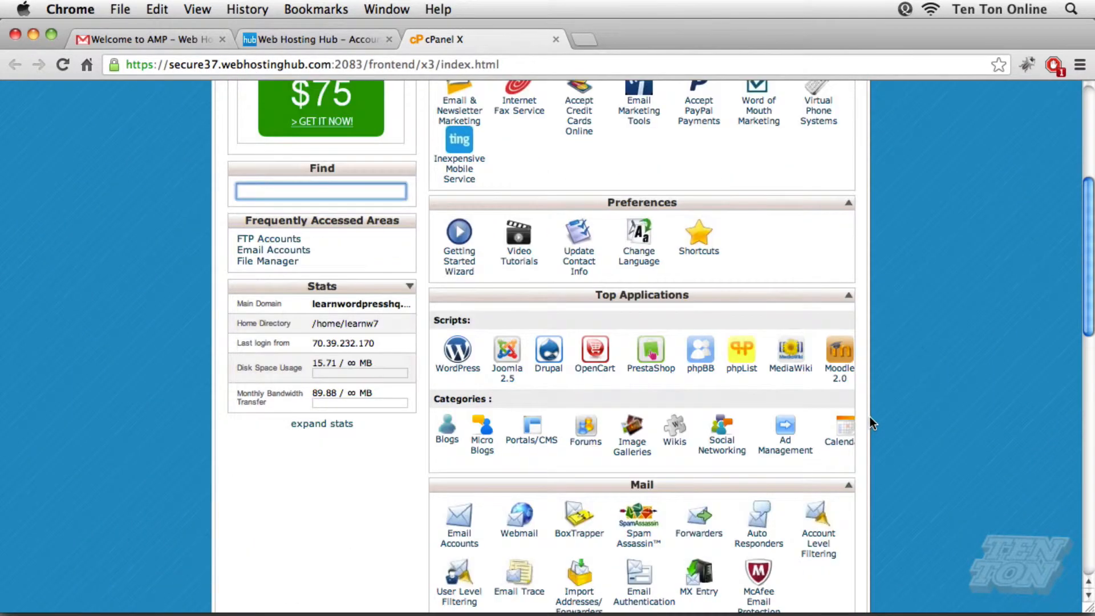
scroll(down, 3)
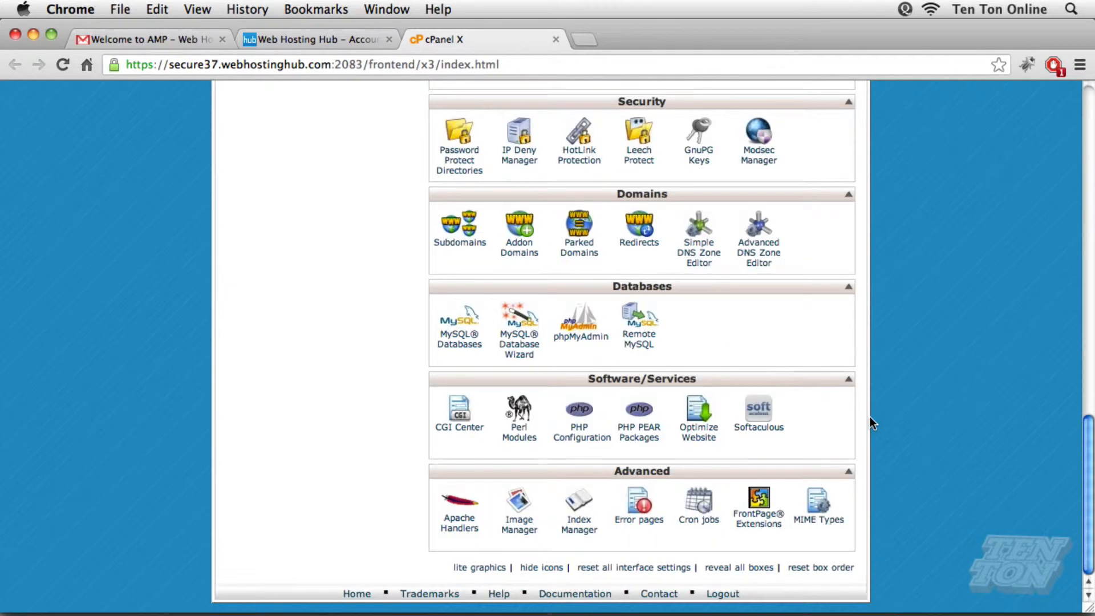
mouse_move(747, 434)
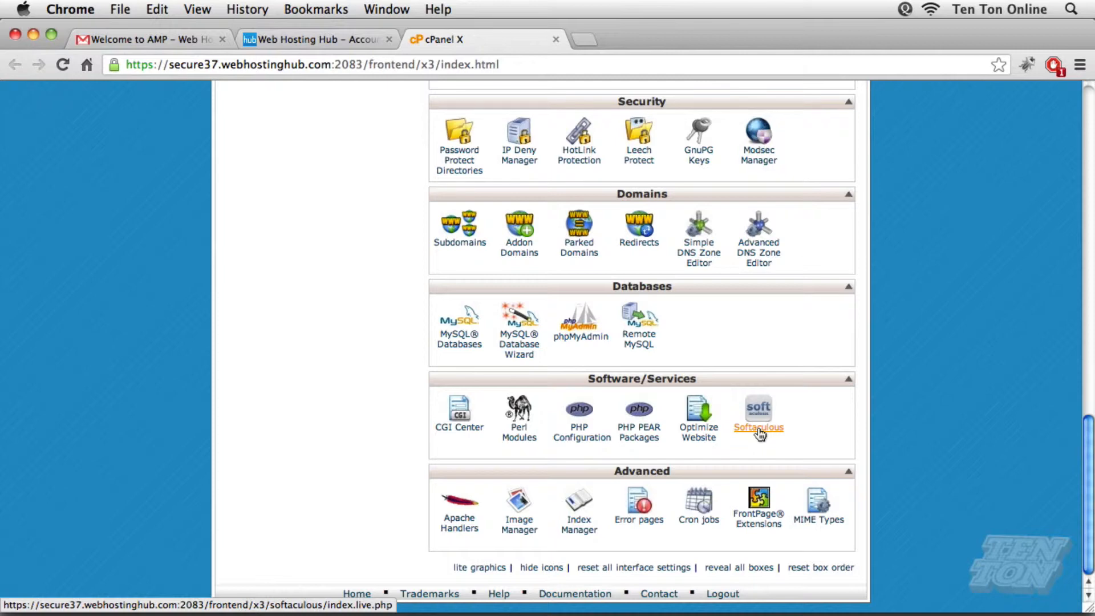
click(758, 412)
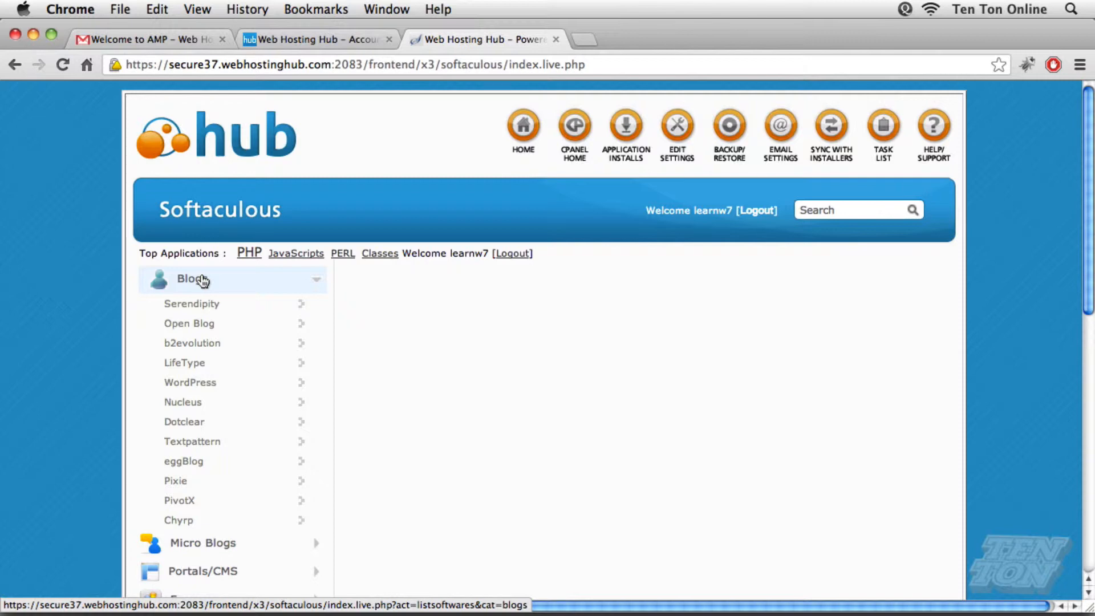
mouse_move(198, 372)
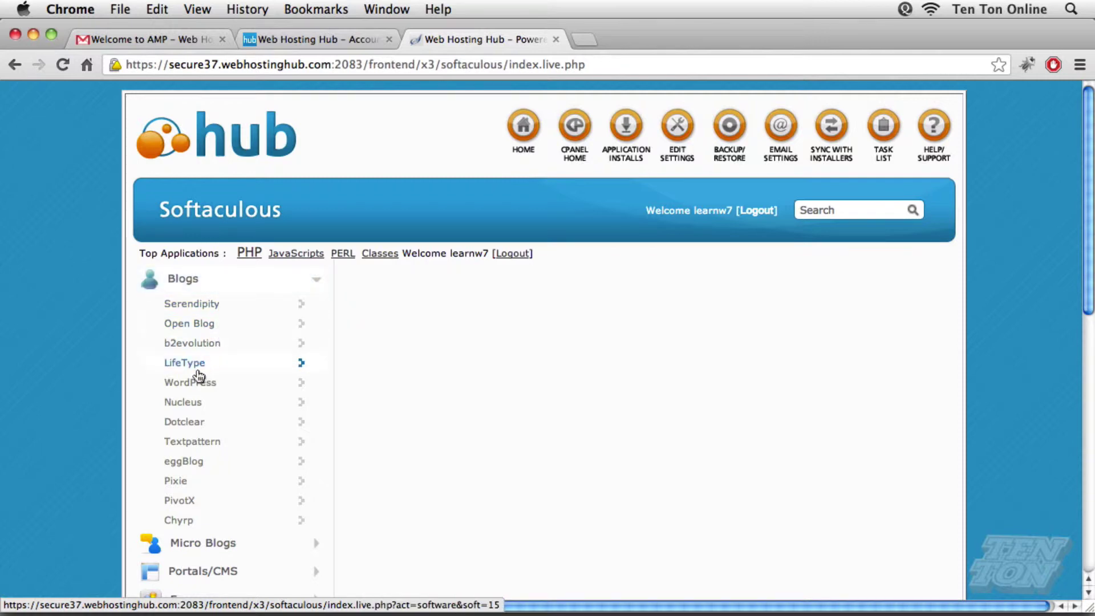
Step: Select WordPress under Blogs to view its version 3.5.2 overview
click(190, 382)
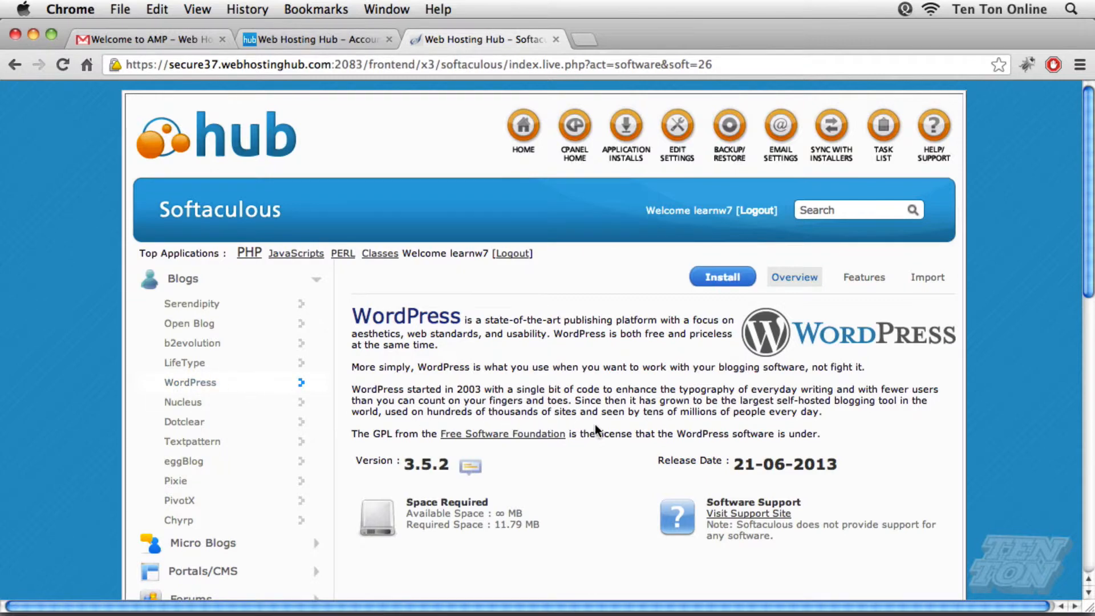
mouse_move(581, 435)
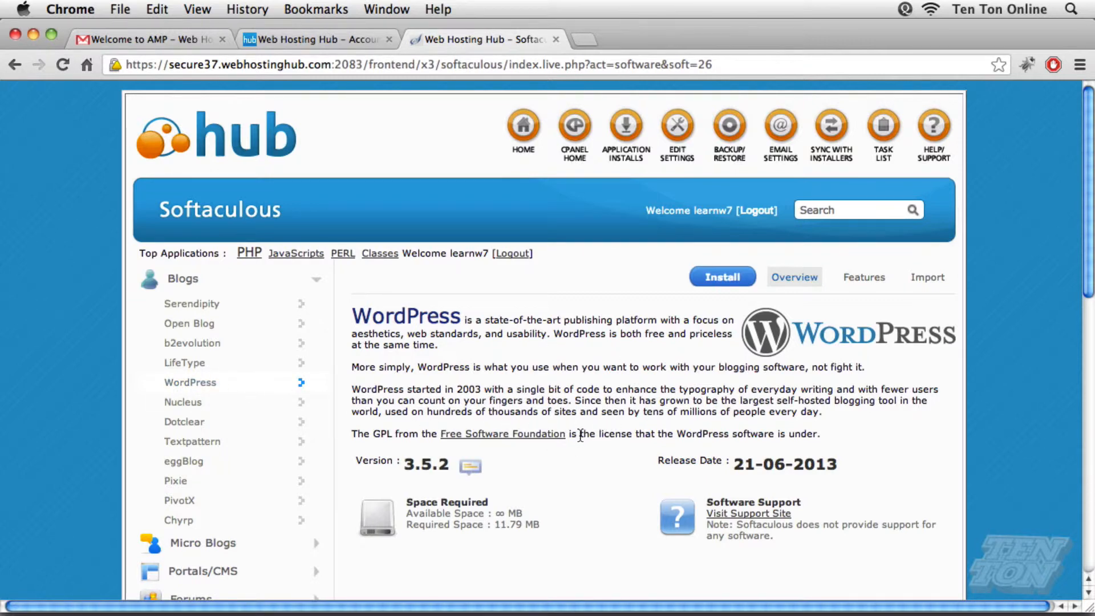
mouse_move(710, 281)
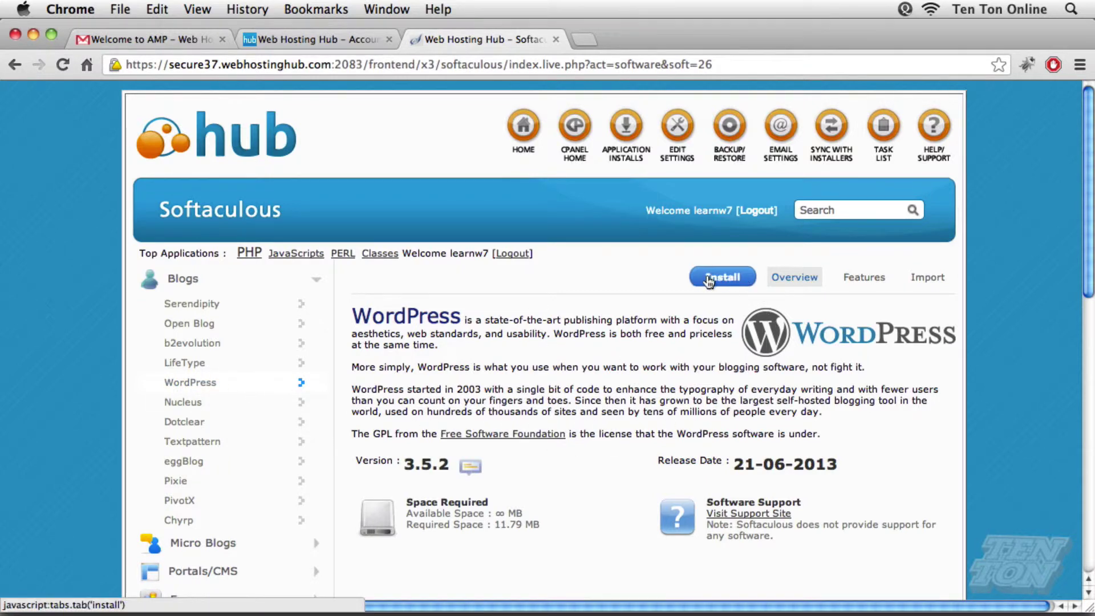
Step: Open the WordPress Install form and scroll down to the Admin Account section
click(721, 276)
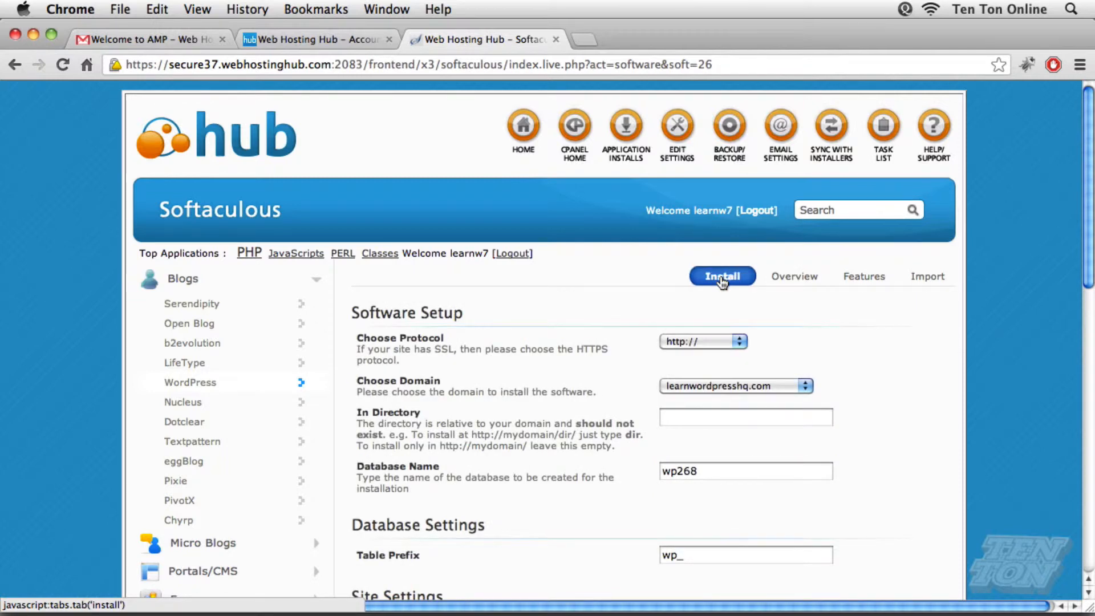
mouse_move(851, 341)
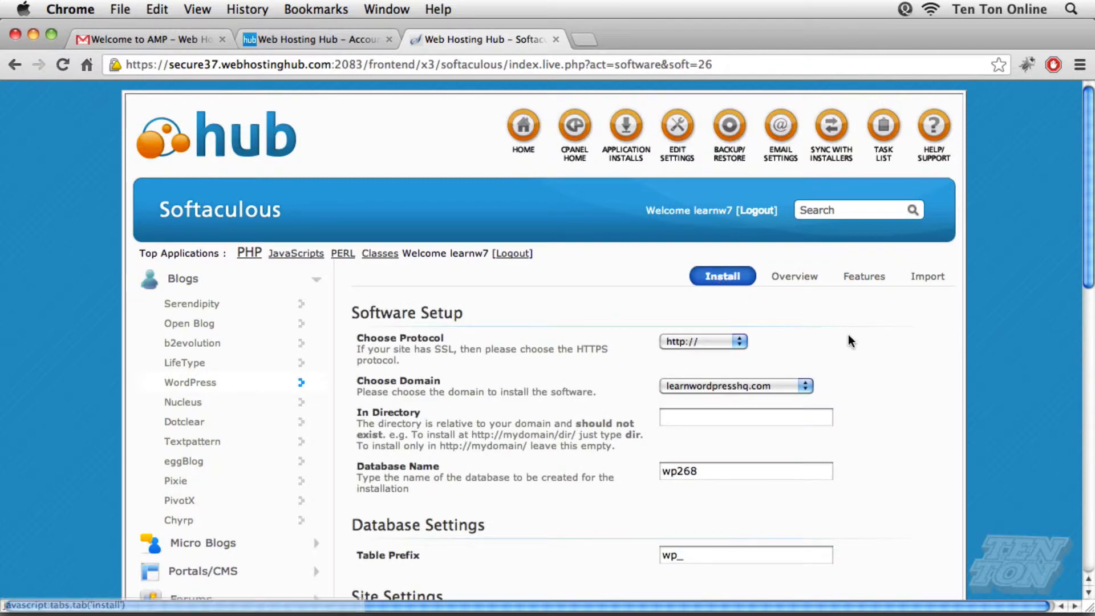
scroll(down, 3)
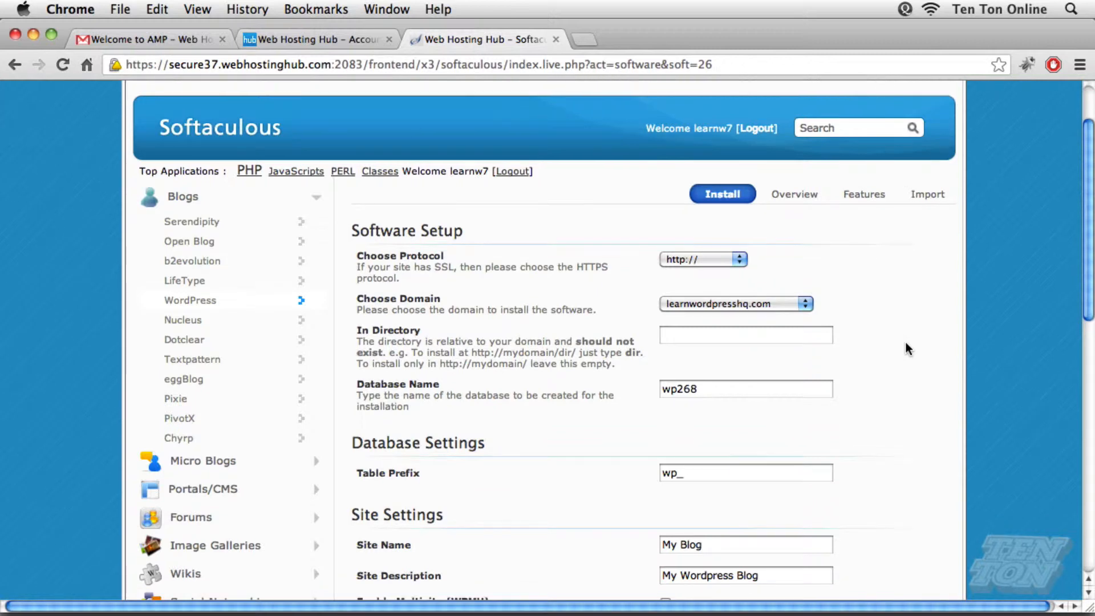
scroll(down, 3)
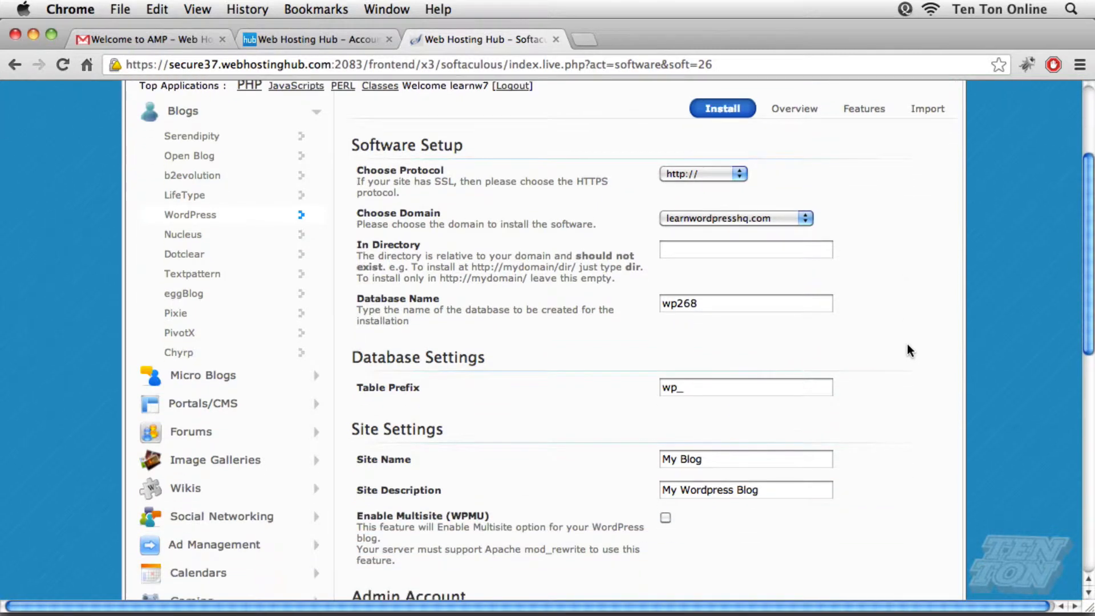
scroll(down, 3)
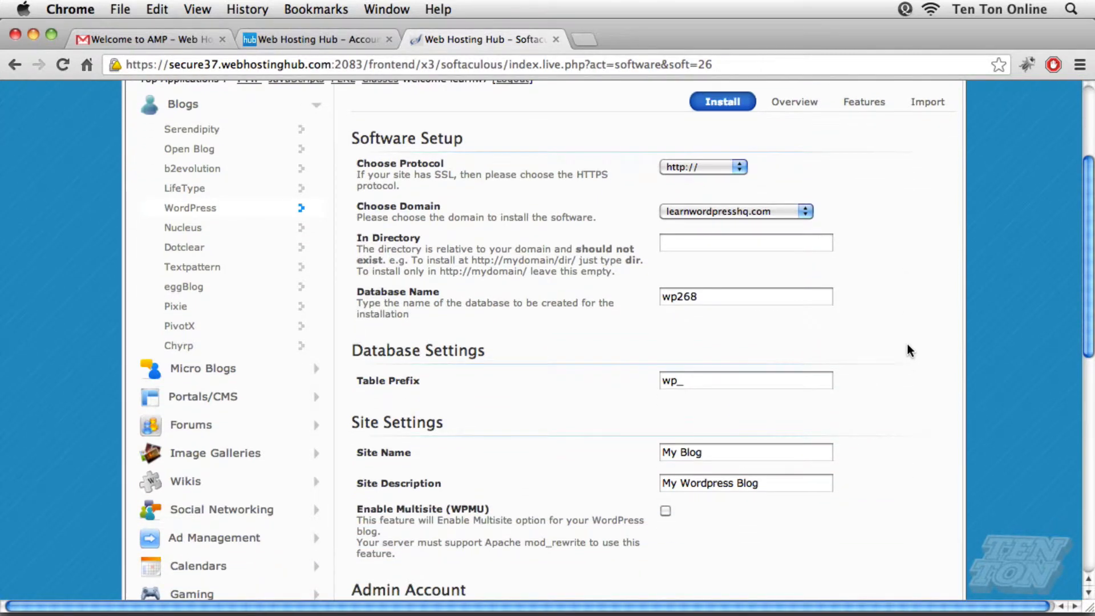
scroll(down, 3)
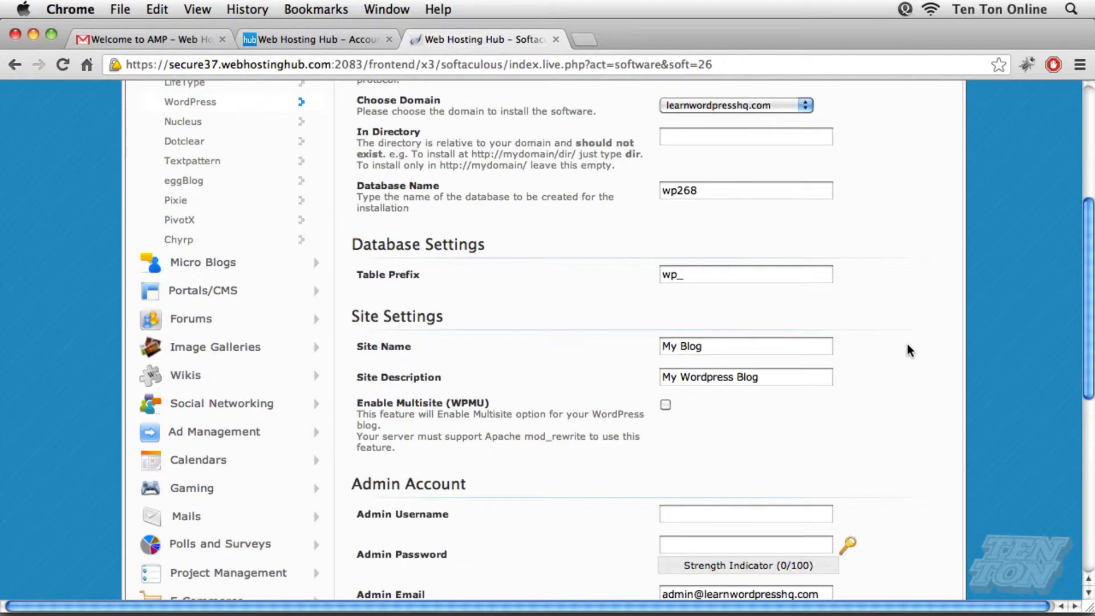
scroll(down, 3)
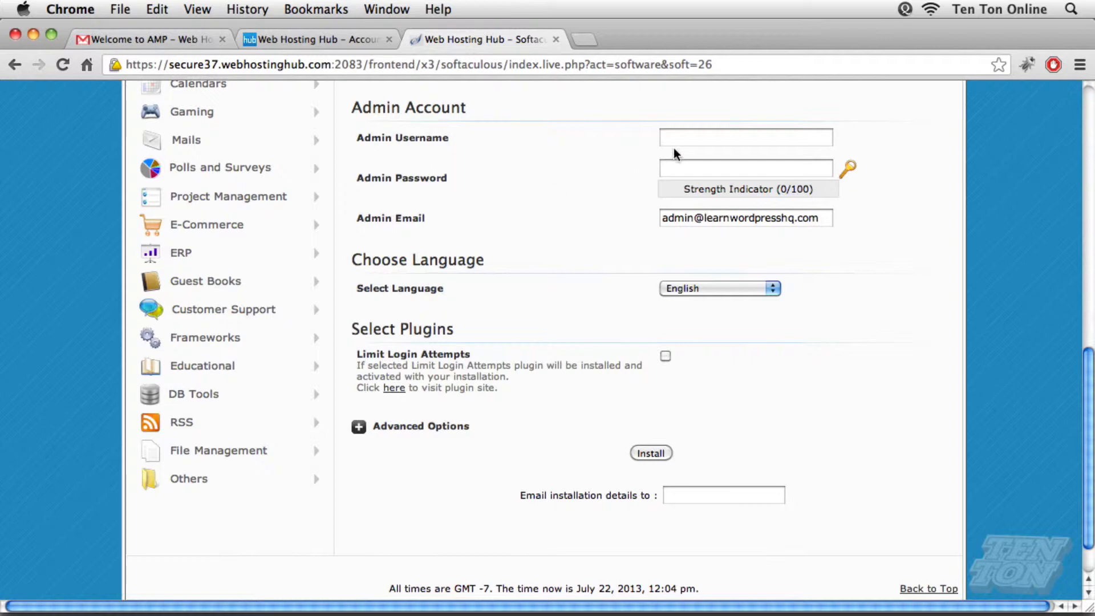
Step: Set admin username 'admin' and a password, then start the installation
click(746, 137)
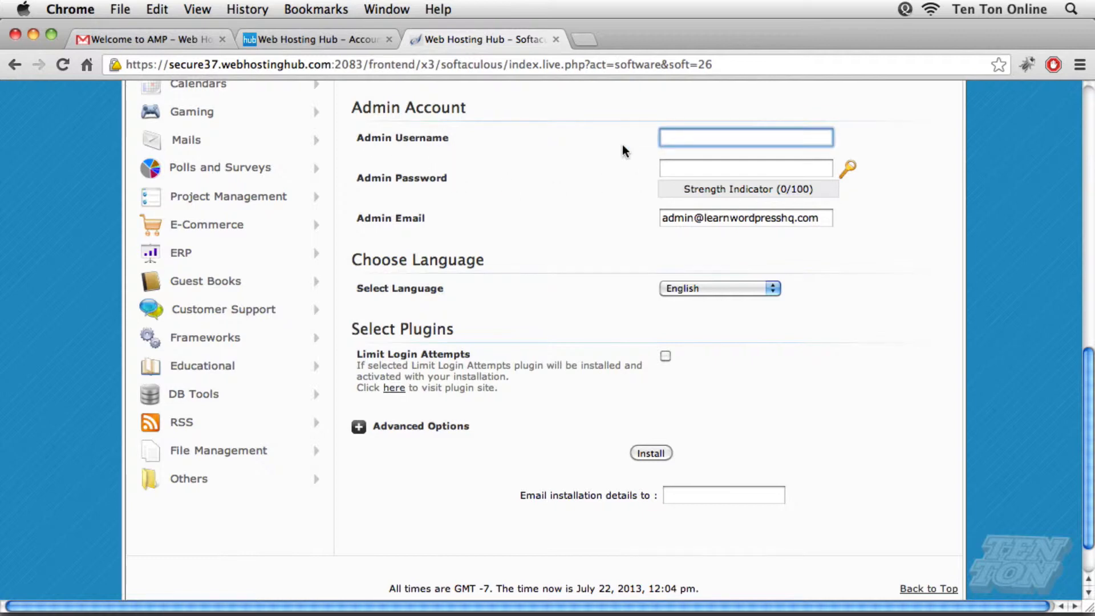
text(admin)
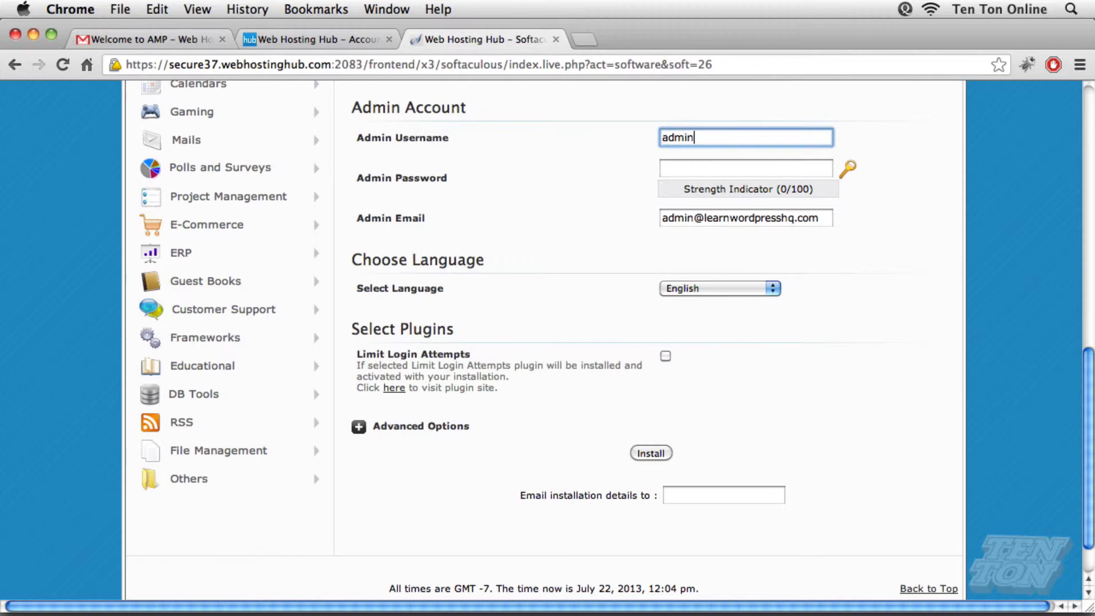
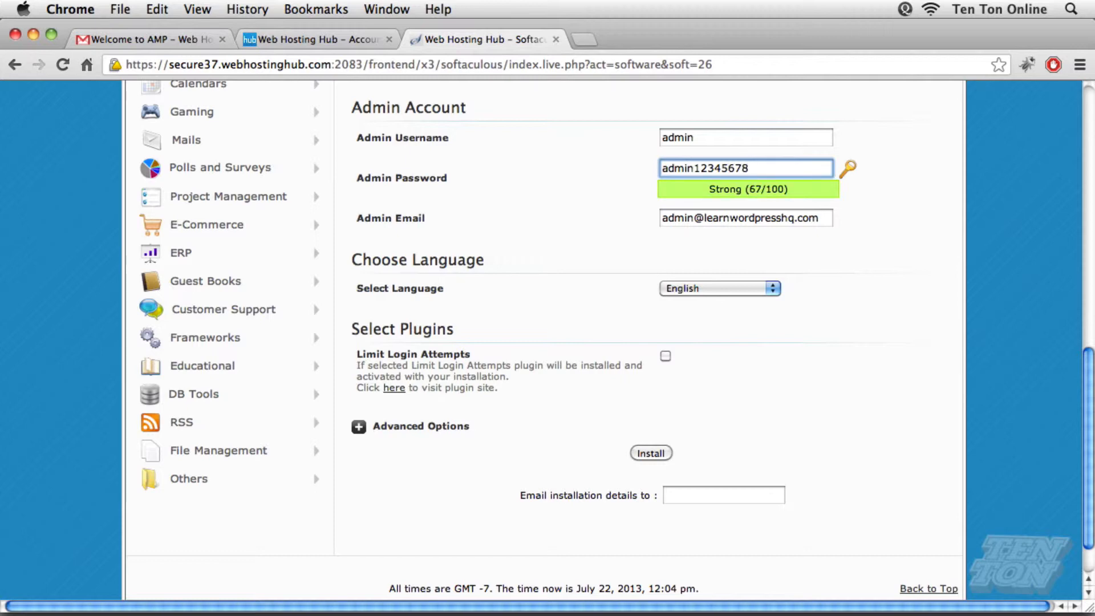
mouse_move(681, 344)
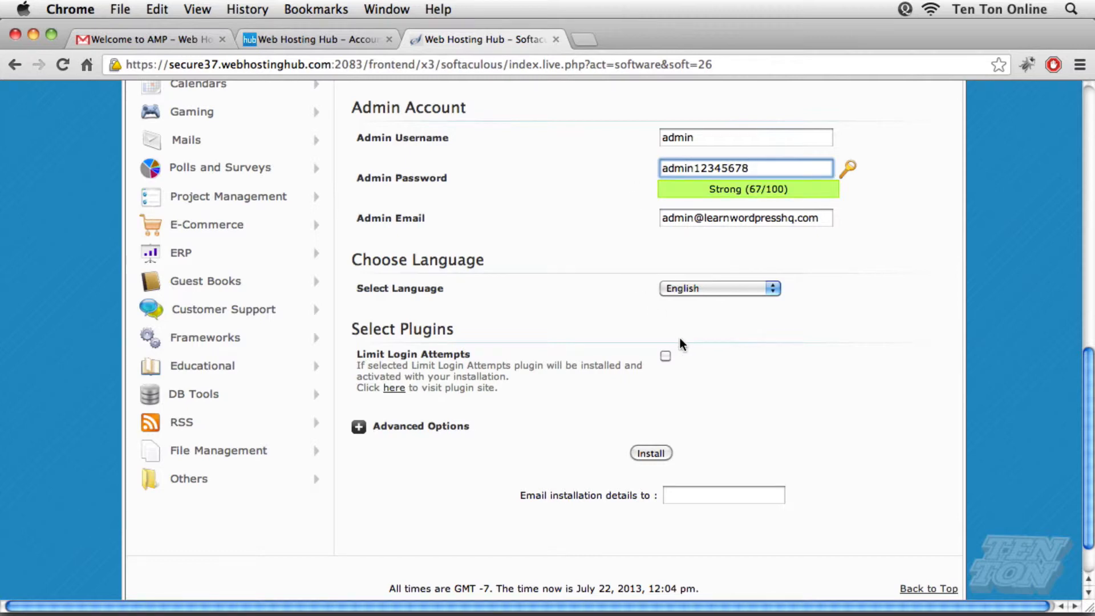
scroll(down, 3)
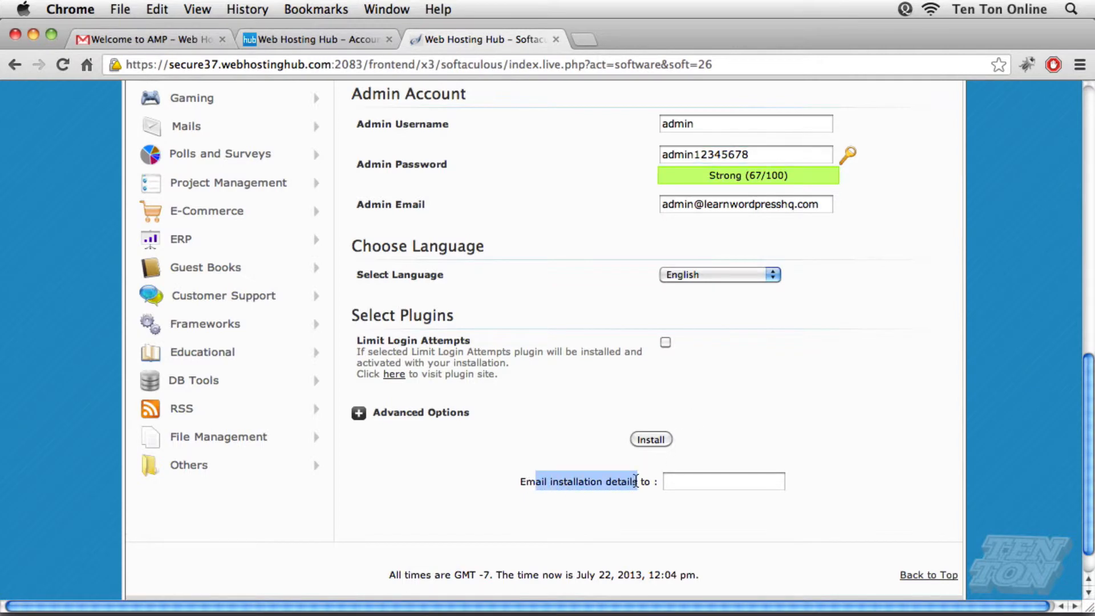
click(723, 481)
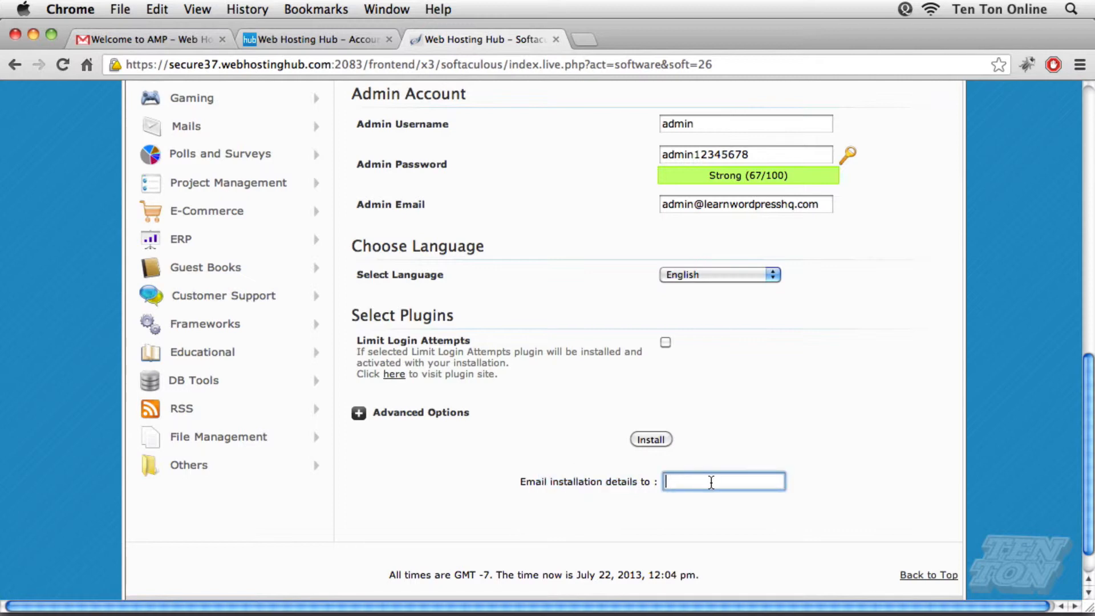
mouse_move(681, 457)
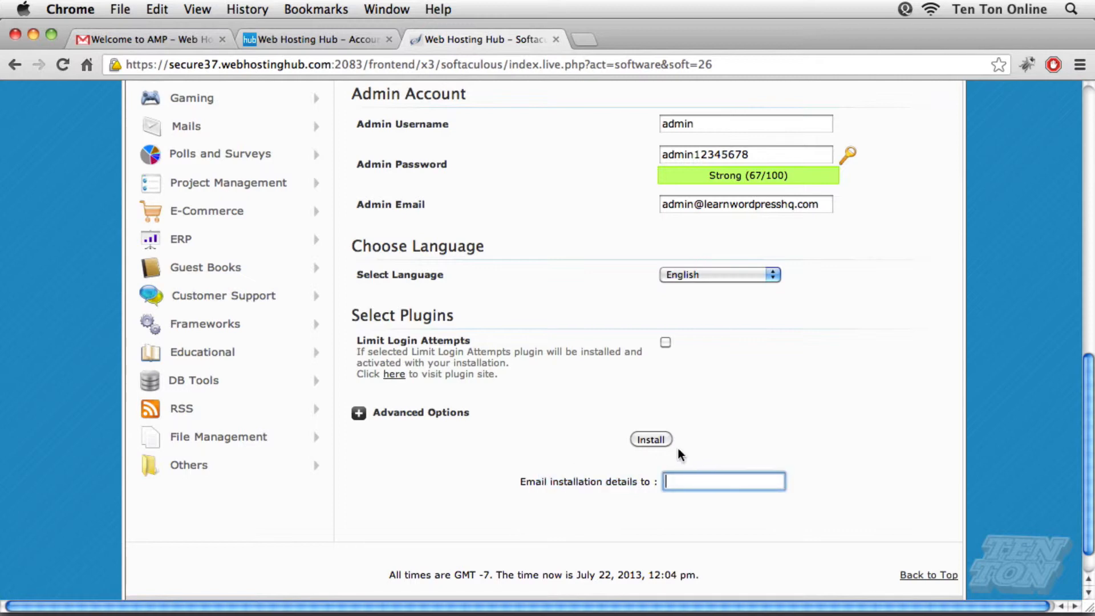
click(651, 439)
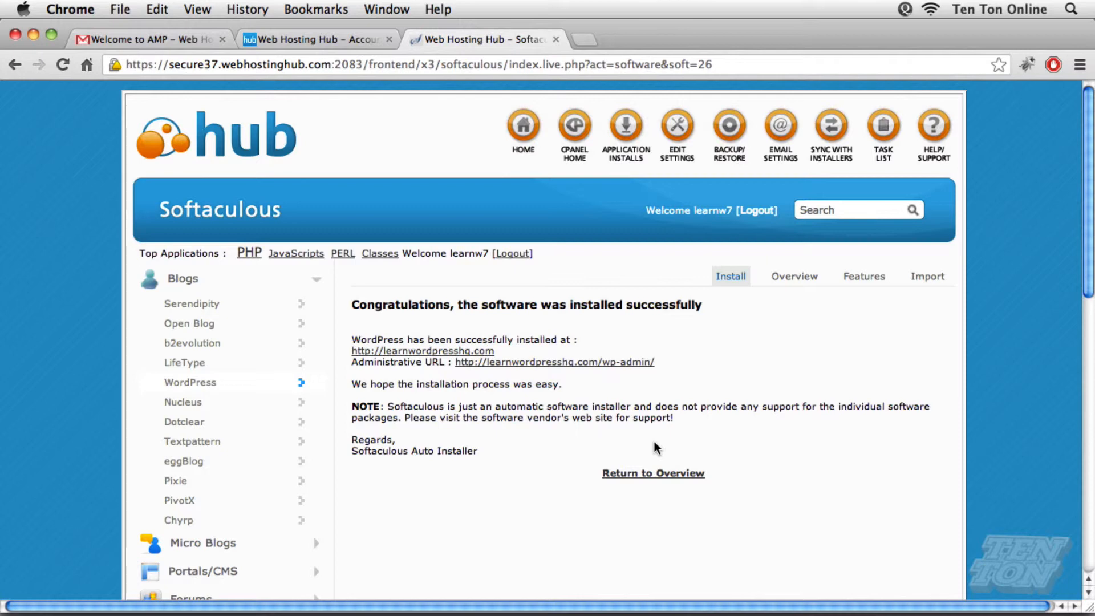
mouse_move(385, 308)
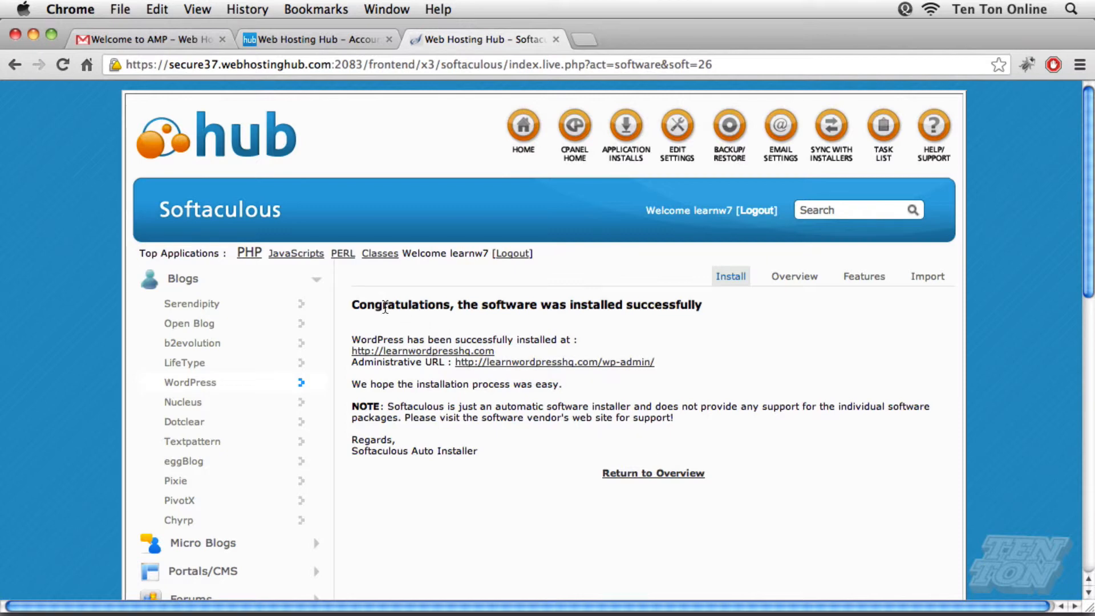
Step: Review the Softaculous Congratulations message and the learnwordpresshq.com site and wp-admin links
drag(354, 305, 656, 305)
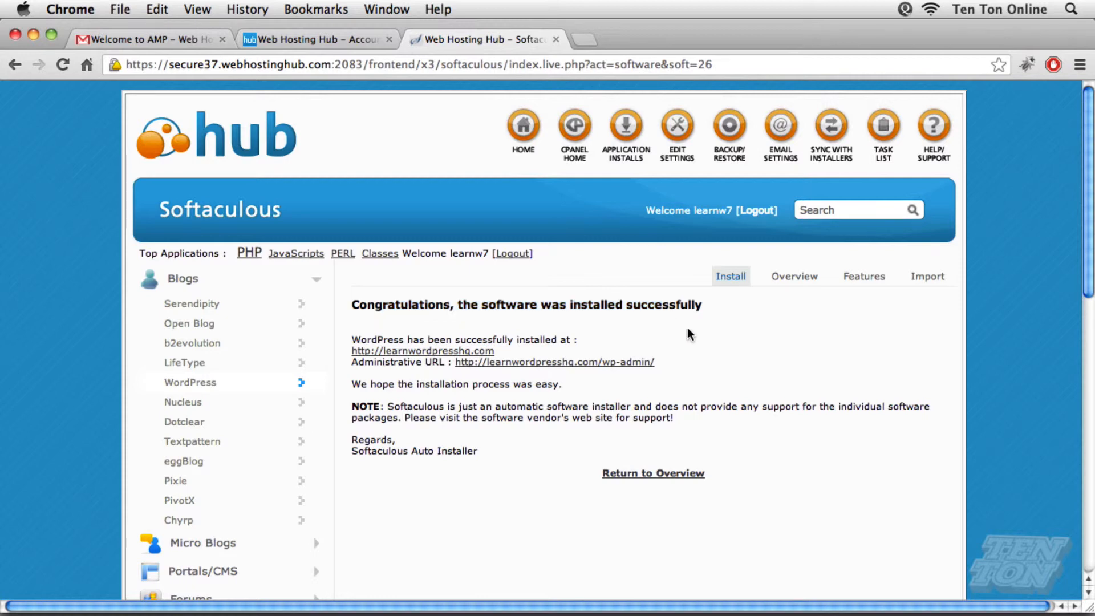
scroll(down, 3)
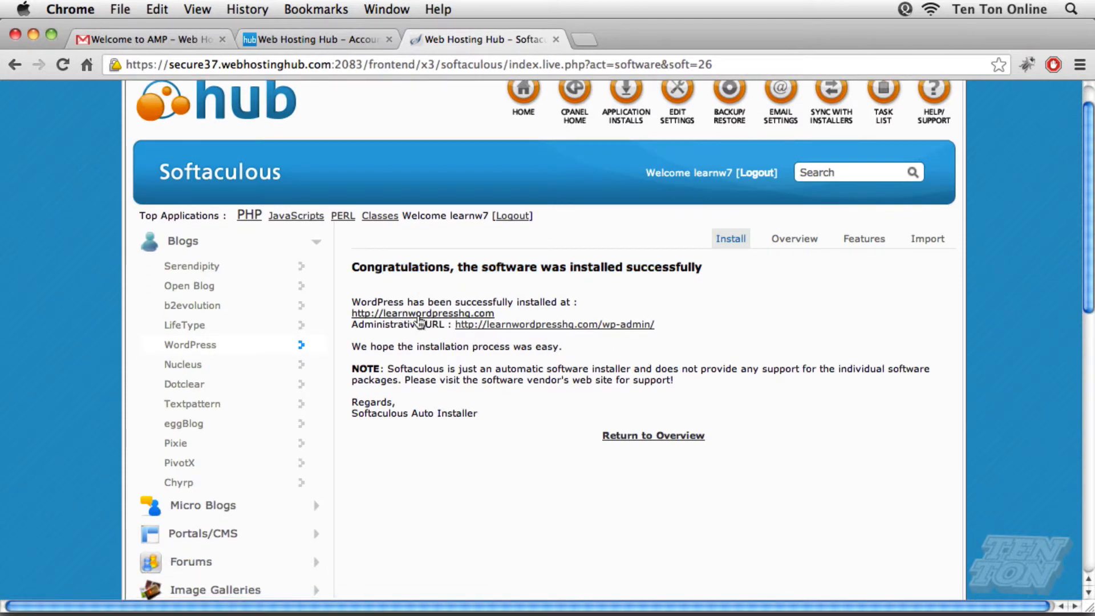
mouse_move(430, 315)
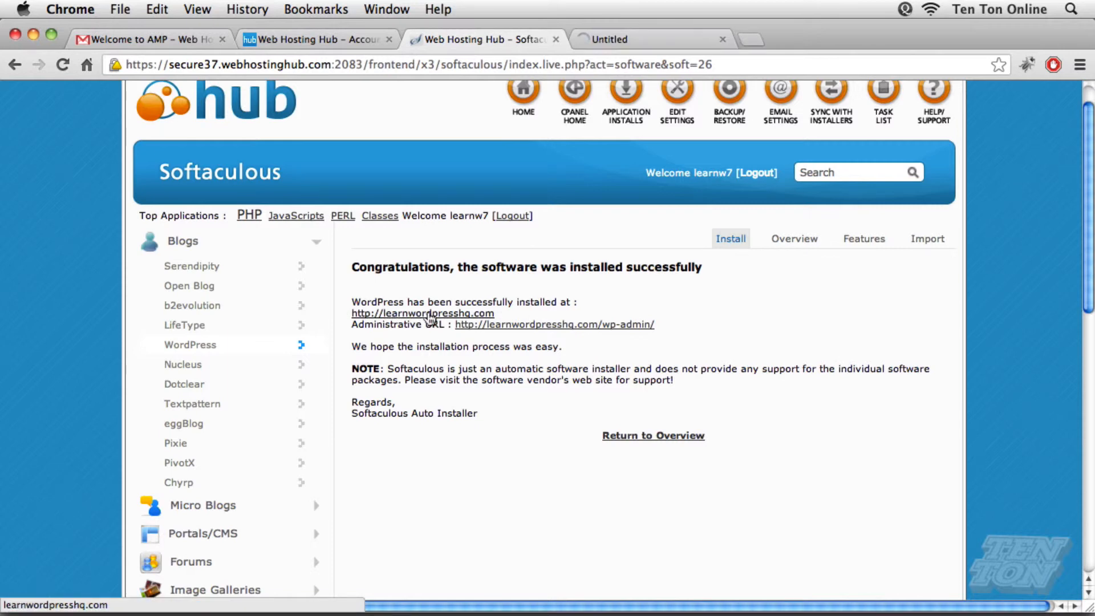
click(424, 313)
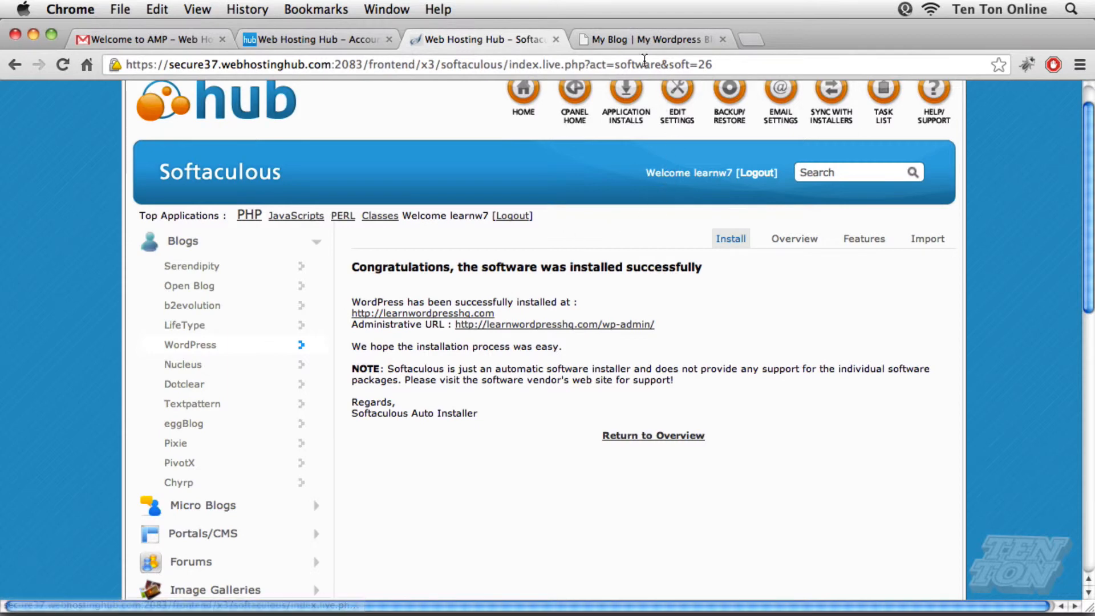
click(649, 39)
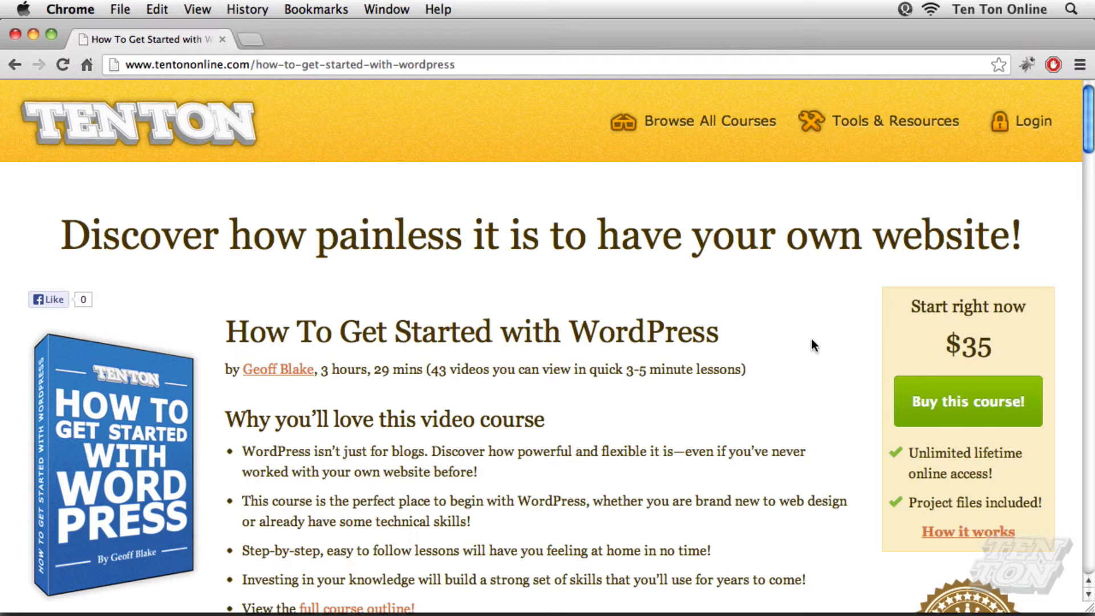
Step: Scroll the Ten Ton Online WordPress course page down to the Course Outline chapters
scroll(down, 3)
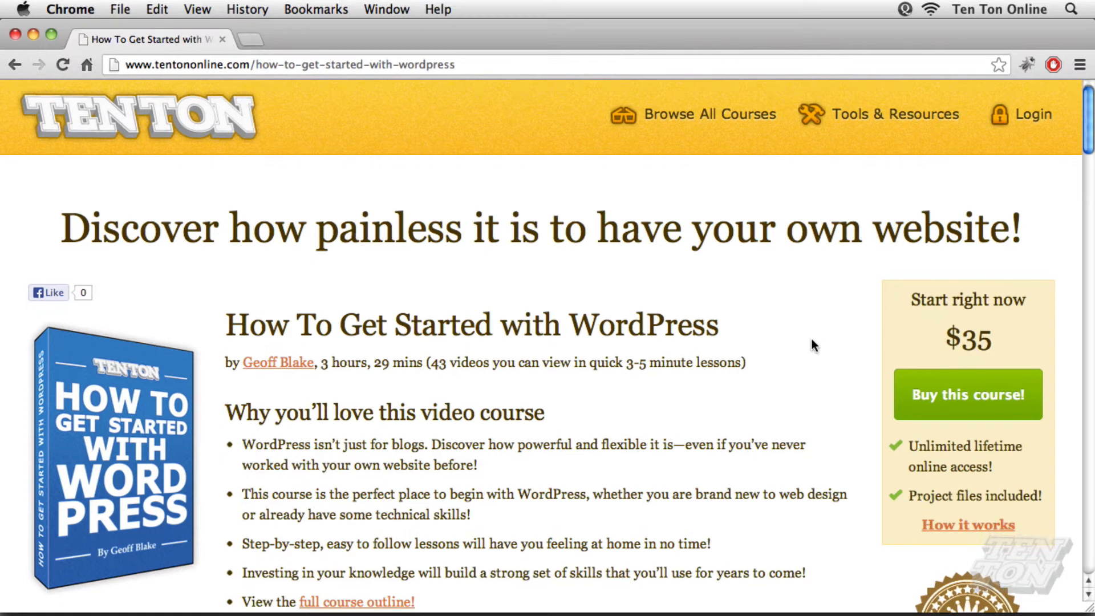
scroll(down, 3)
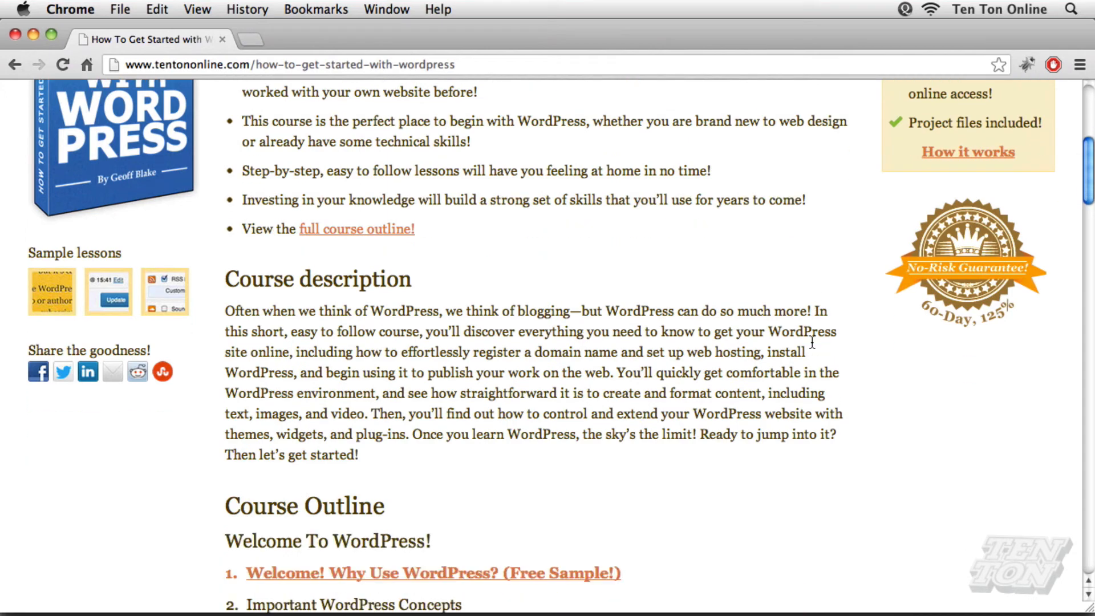
scroll(down, 3)
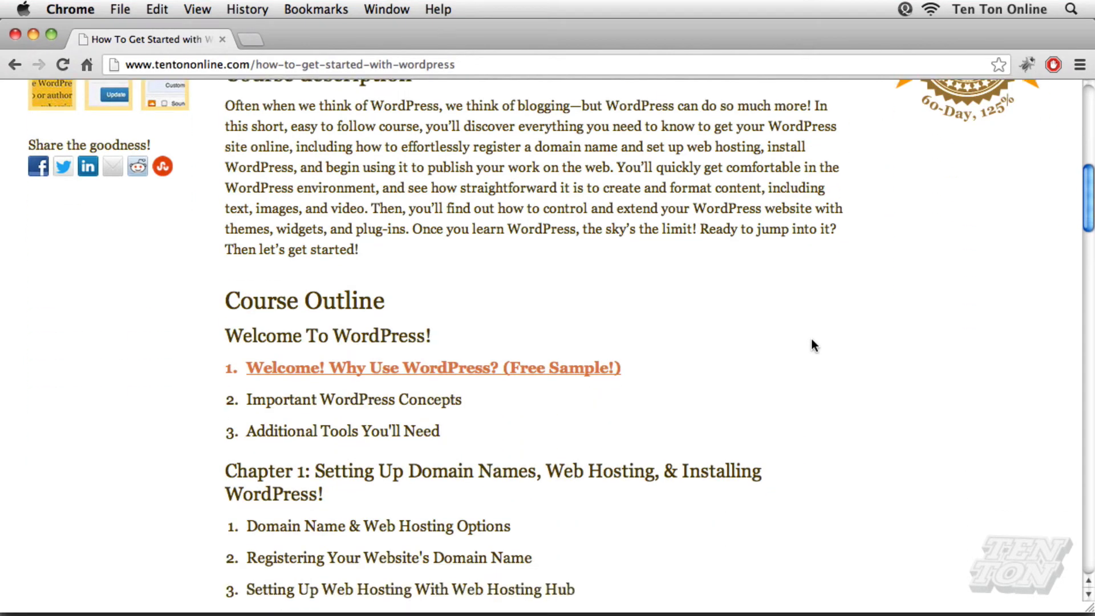